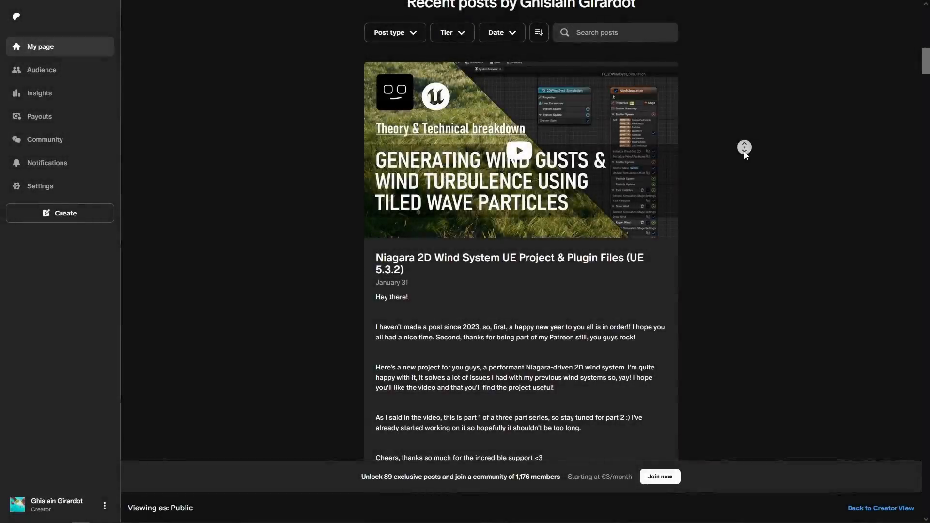
- Scroll the Content Browser down to FX_Syst_Boids and open it in the Niagara editor
scroll("down", 3)
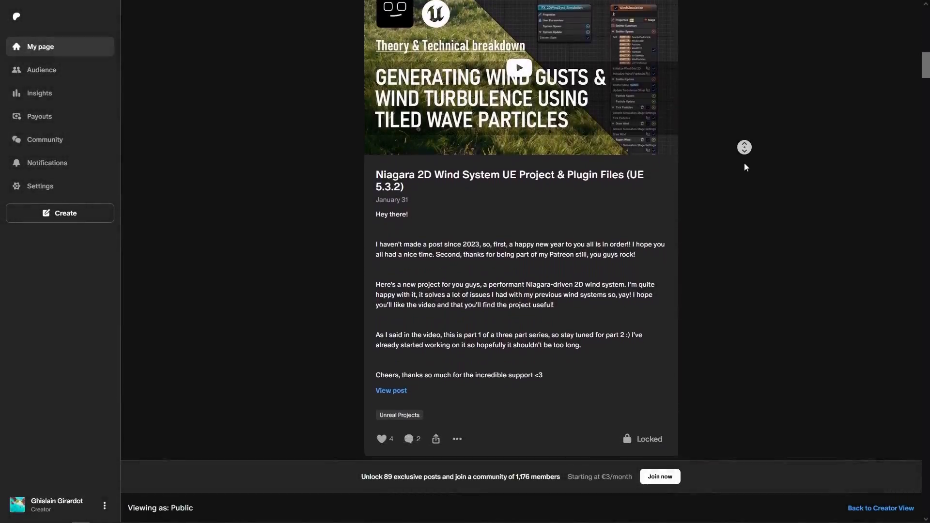
scroll("down", 3)
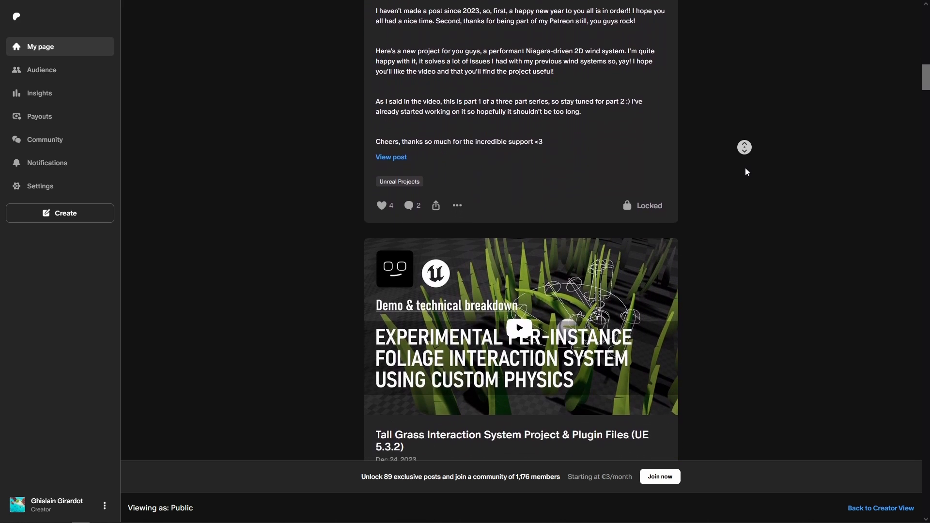
scroll("down", 3)
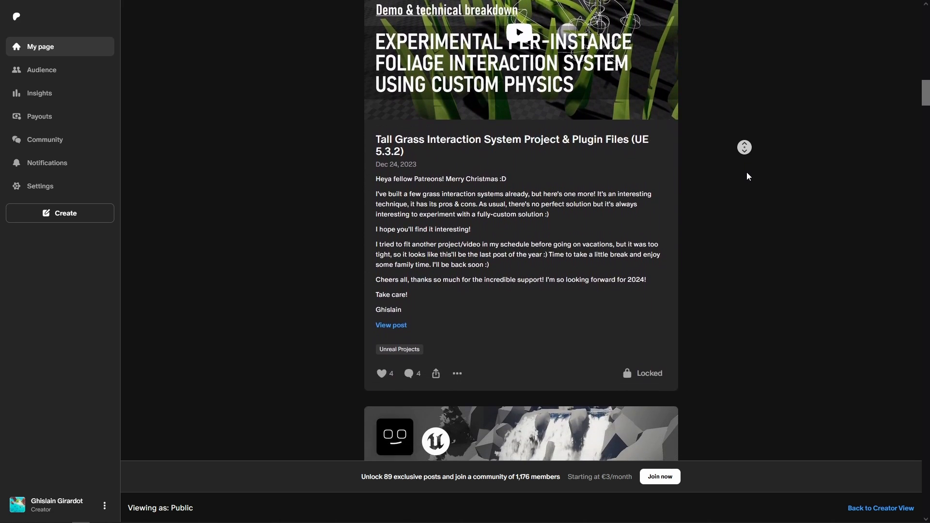
scroll("down", 3)
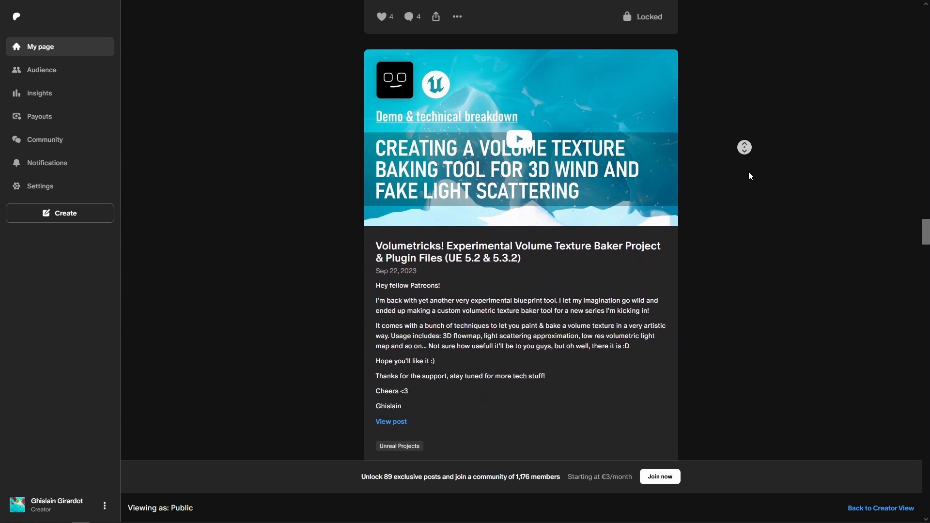
scroll("down", 3)
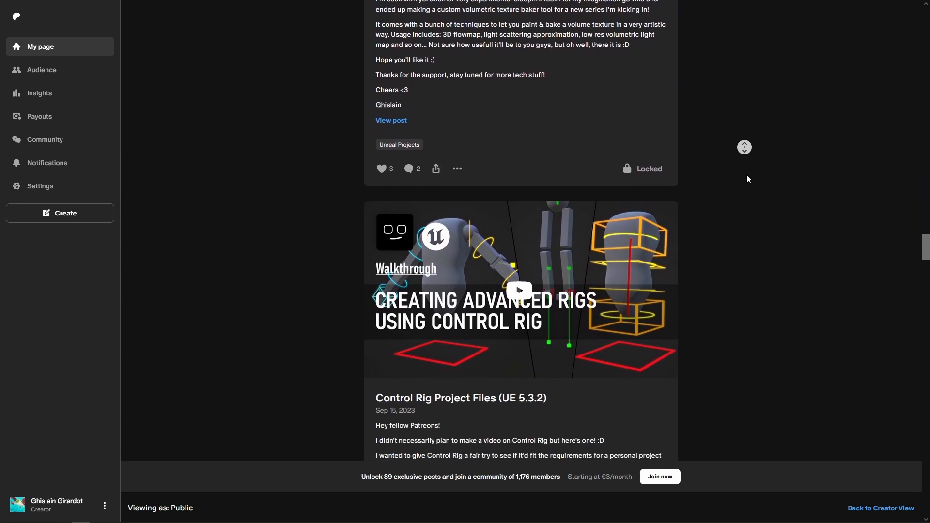
scroll("down", 3)
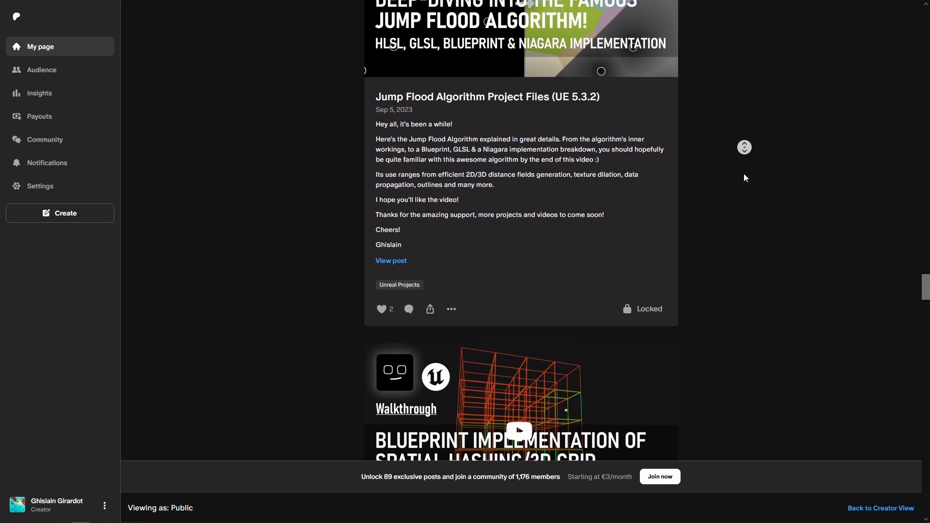
scroll("down", 3)
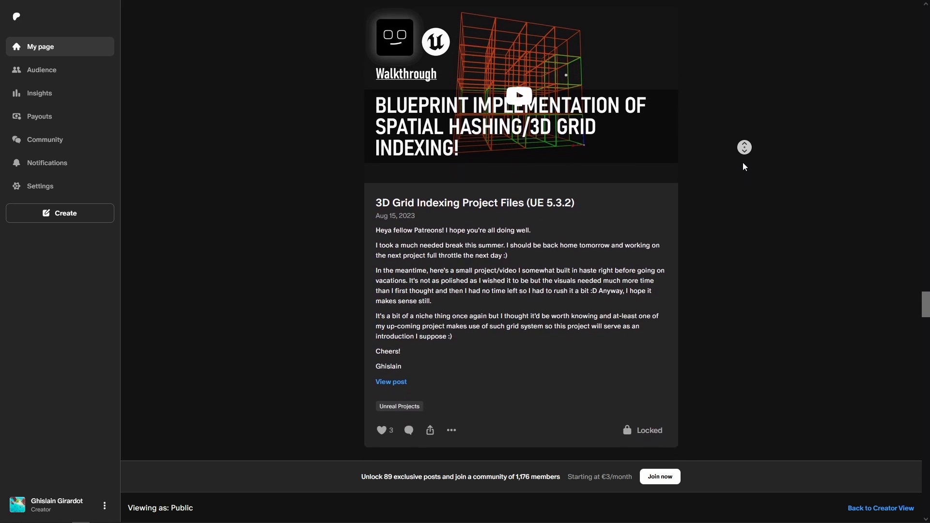
scroll("down", 3)
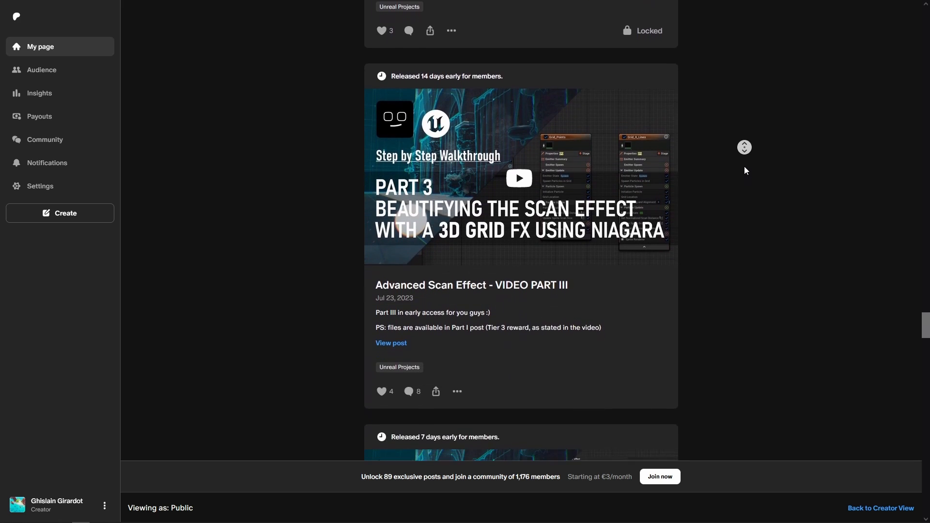
scroll("down", 3)
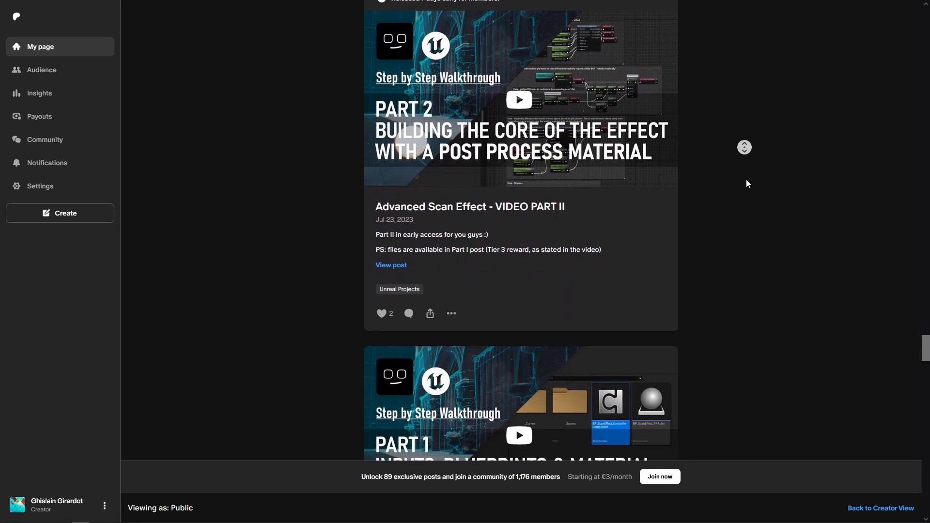
scroll("down", 3)
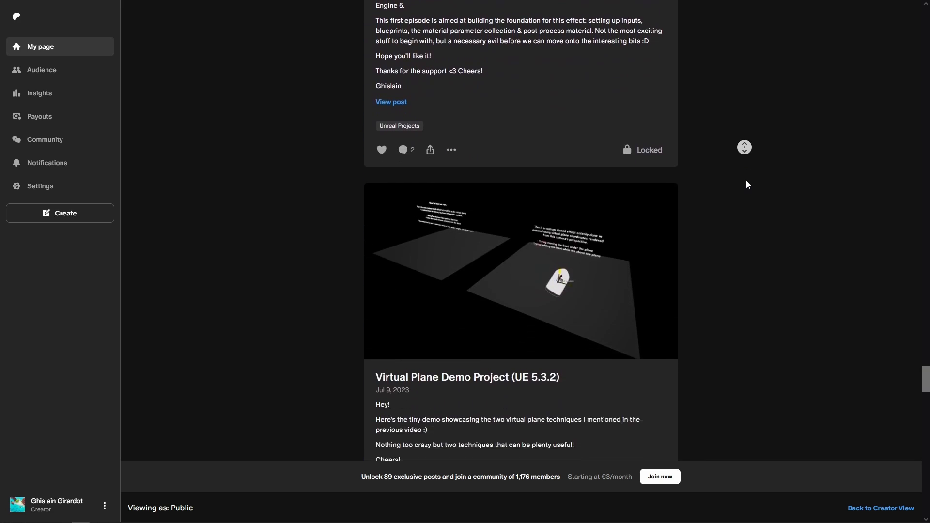
scroll("down", 3)
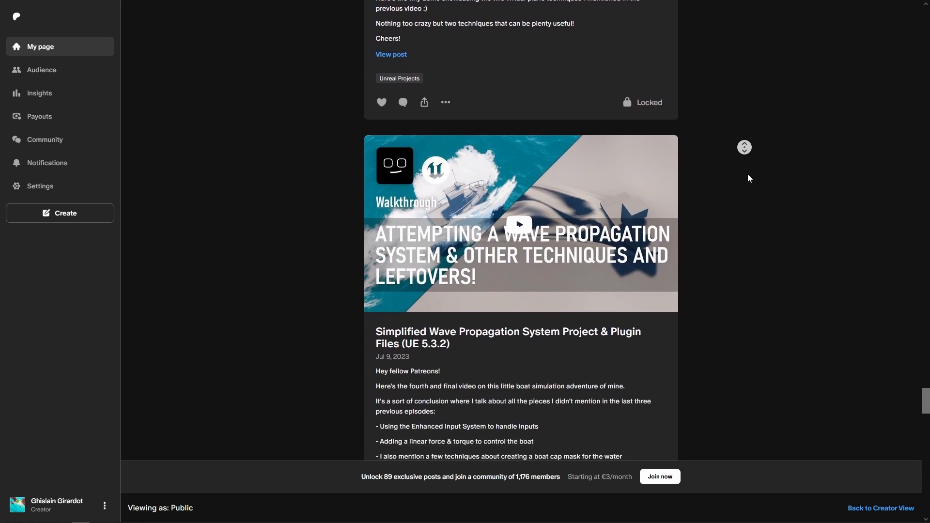
scroll("down", 3)
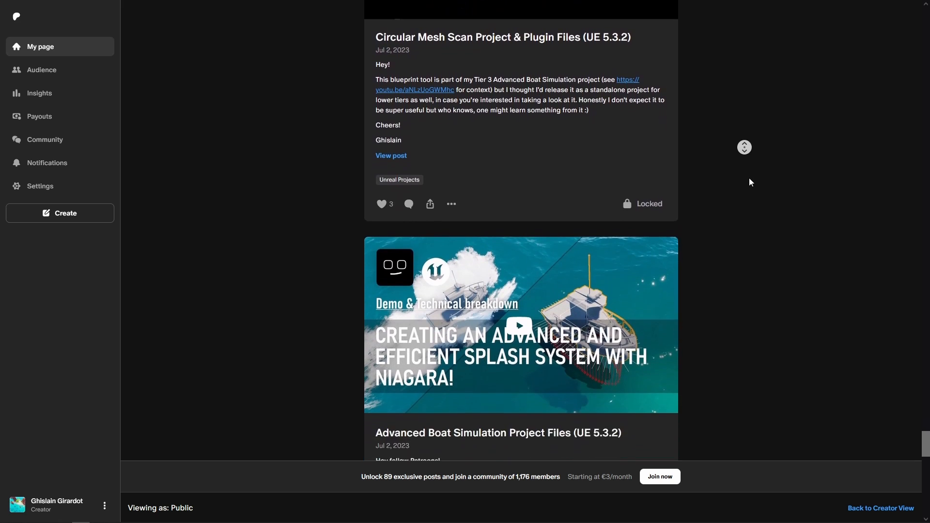
scroll("down", 3)
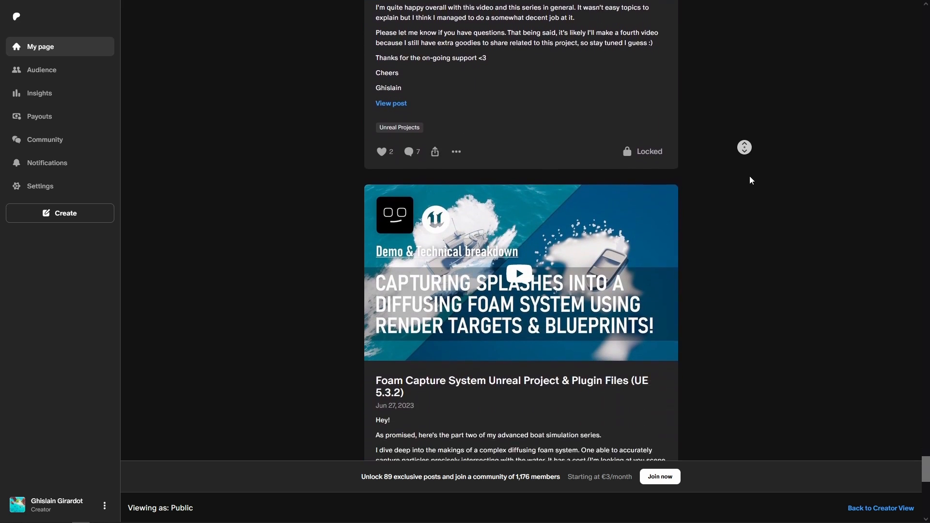
scroll("down", 3)
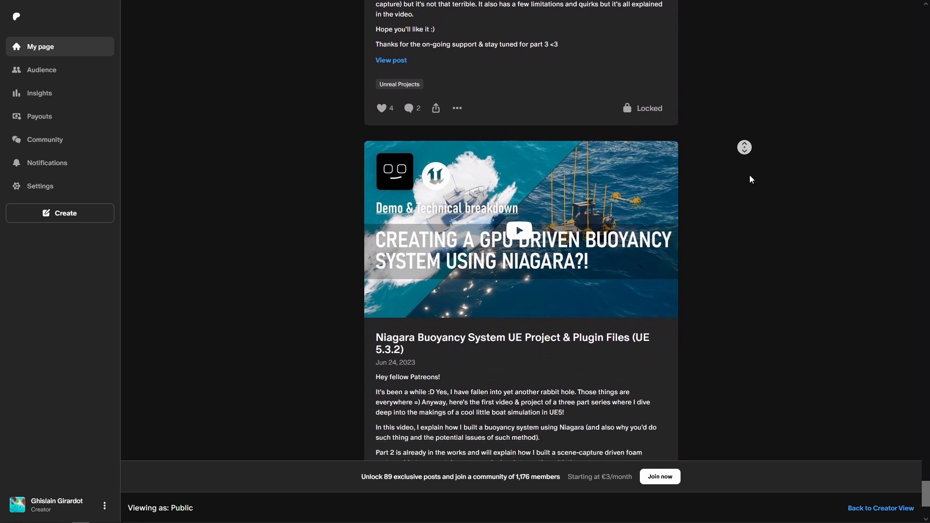
scroll("down", 3)
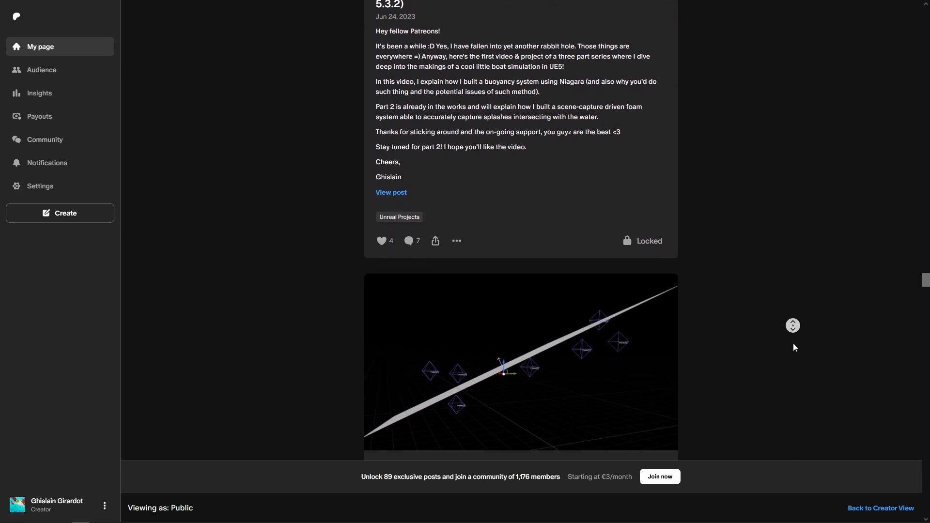
scroll("down", 3)
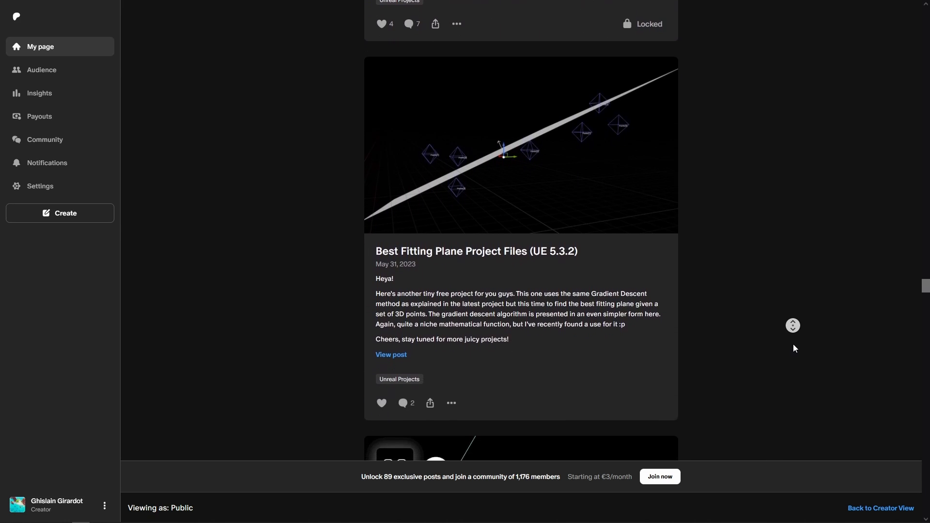
scroll("down", 3)
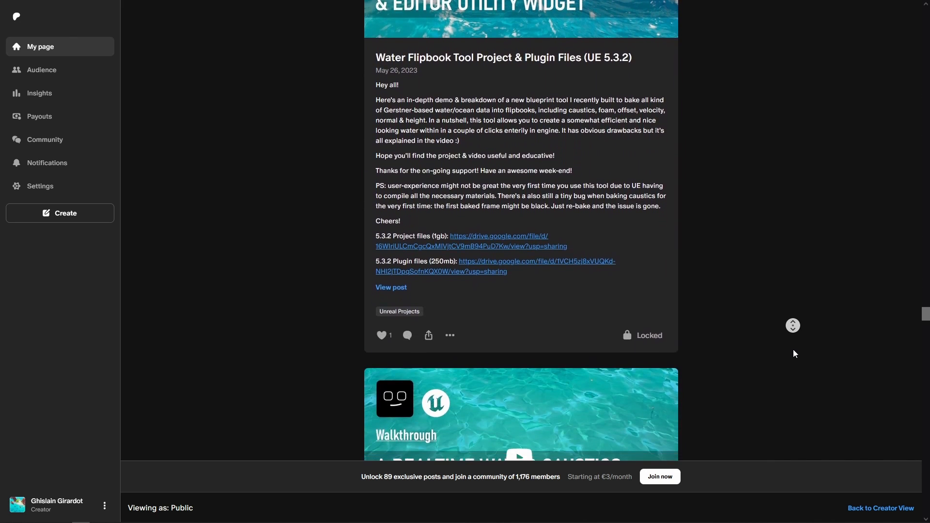
scroll("down", 3)
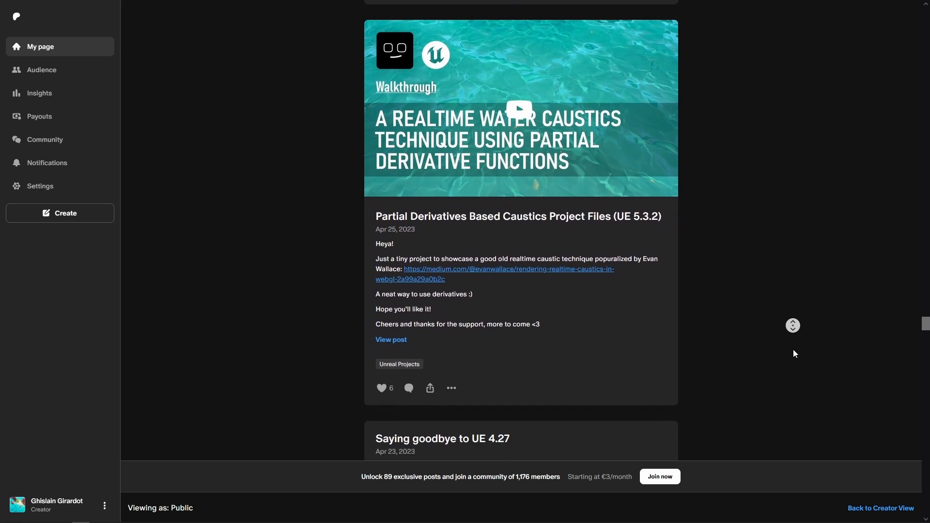
scroll("down", 3)
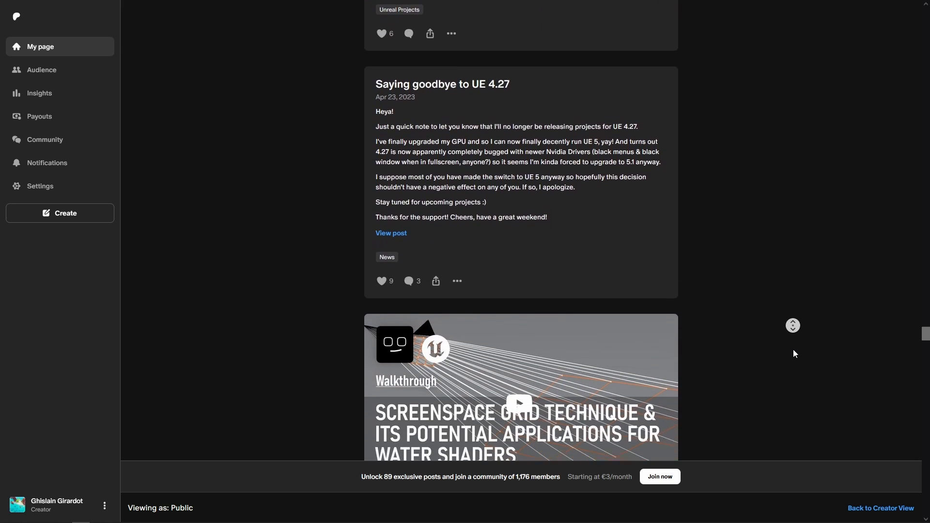
scroll("down", 3)
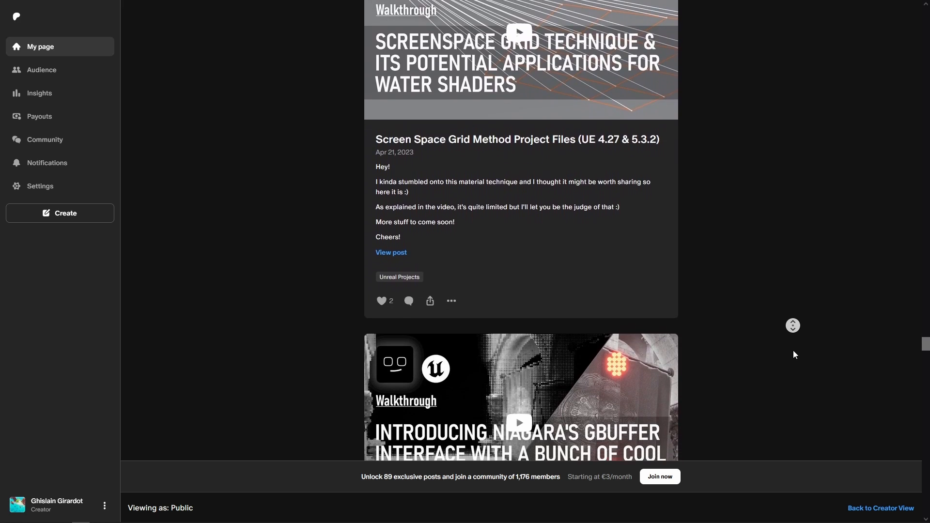
scroll("down", 3)
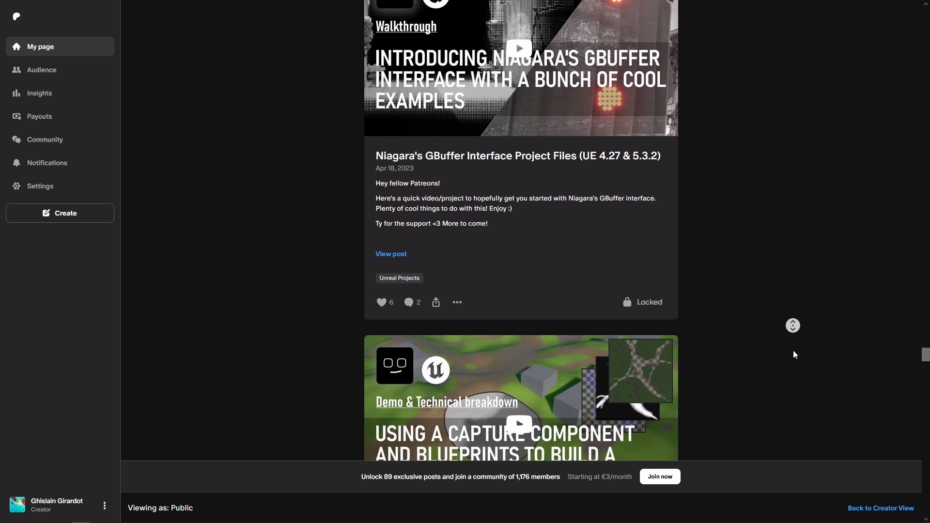
scroll("down", 3)
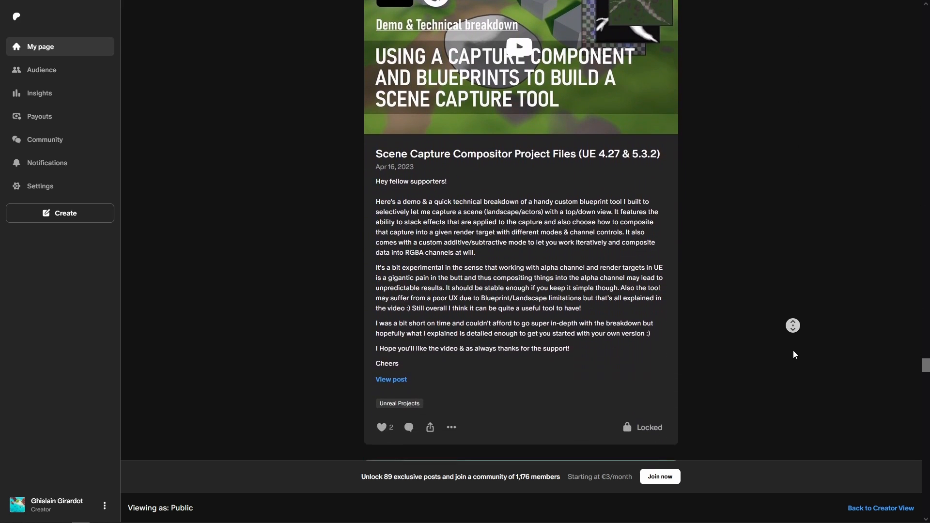
scroll("down", 3)
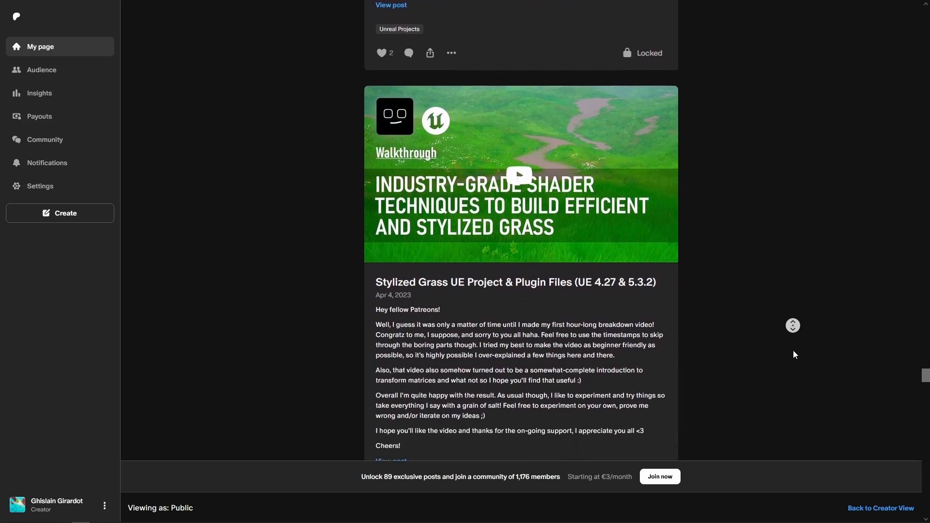
scroll("down", 3)
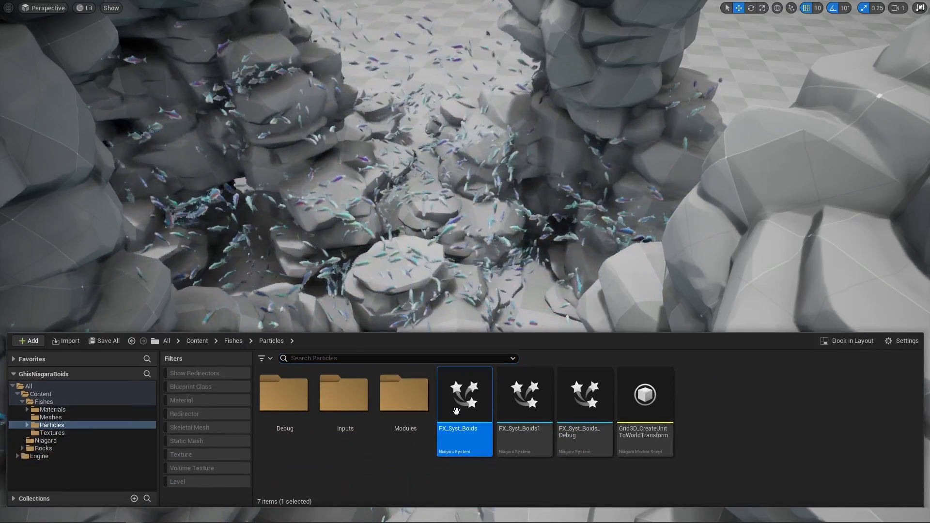
double_click(465, 394)
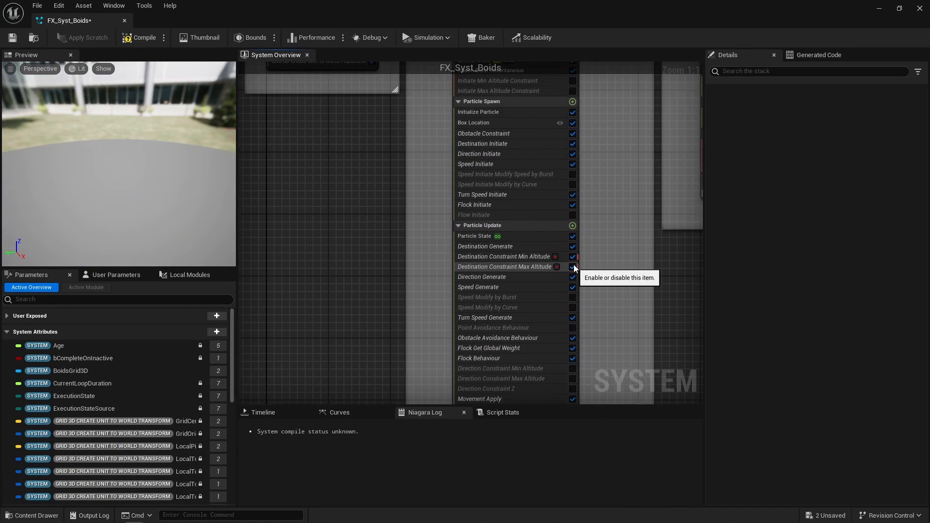
scroll("down", 3)
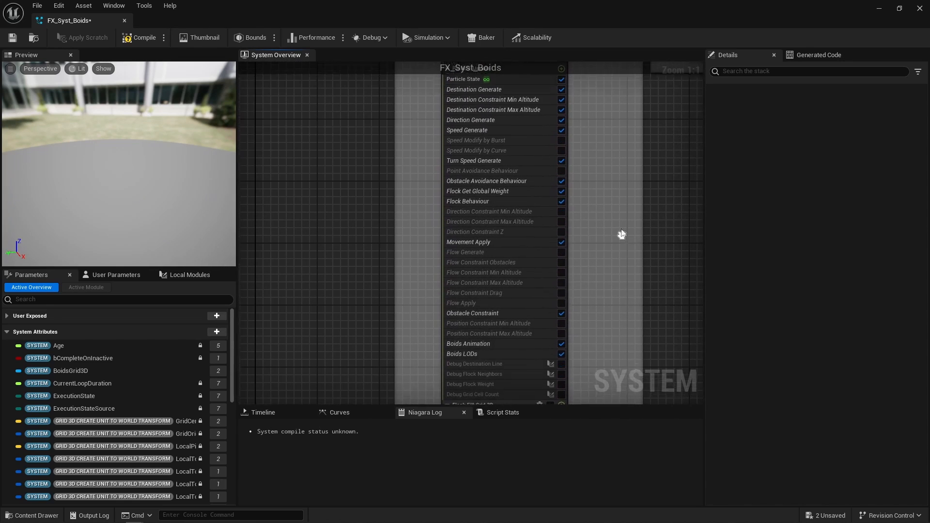
scroll("down", 3)
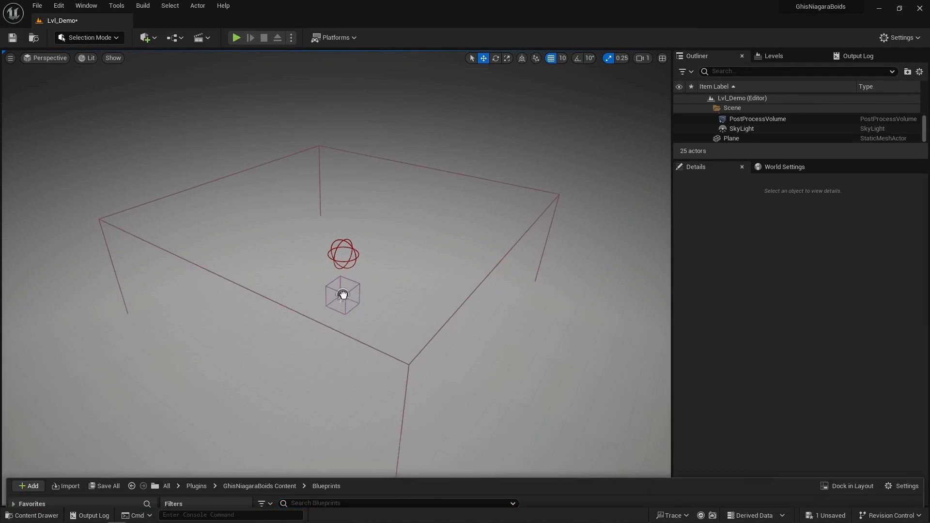
- Select BP_Boids, then set avoidance X to 630 and radius to 800, and lower max altitude
left_click(343, 295)
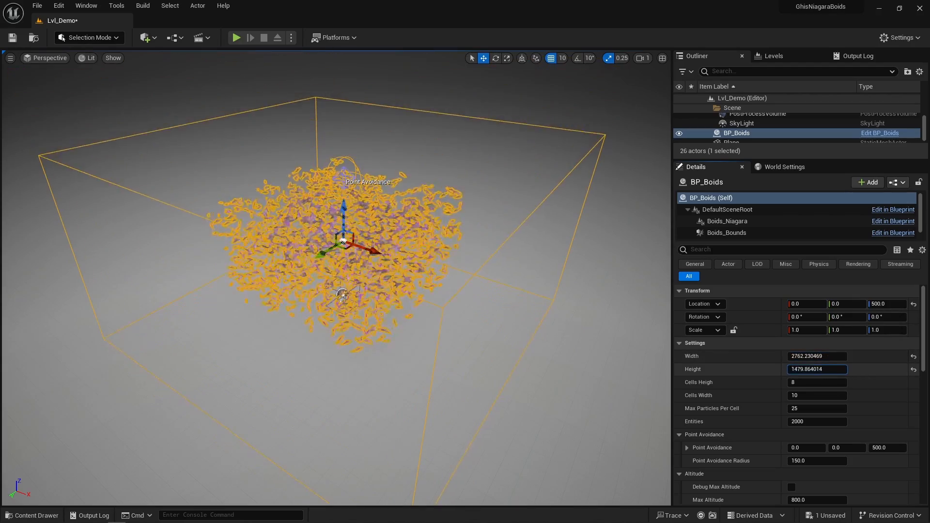
left_click(816, 396)
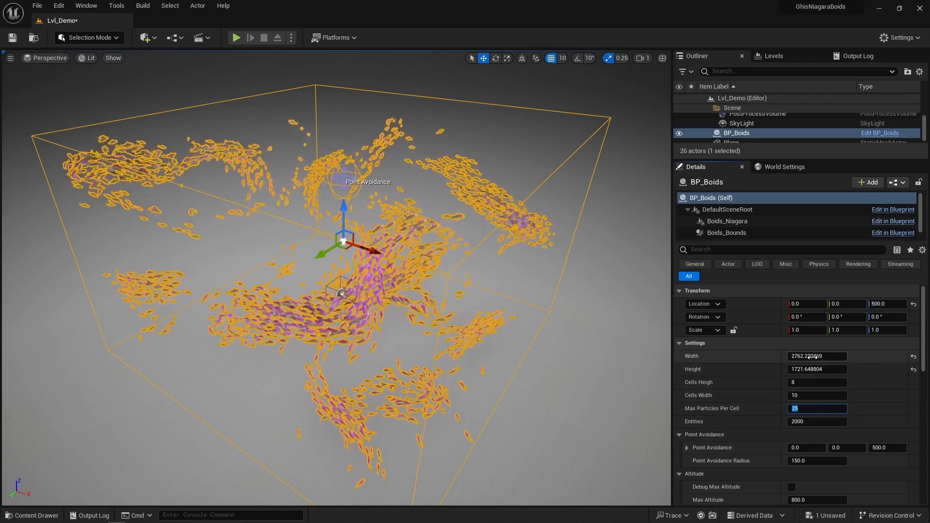
type("2000.0")
left_click(817, 357)
type("3000")
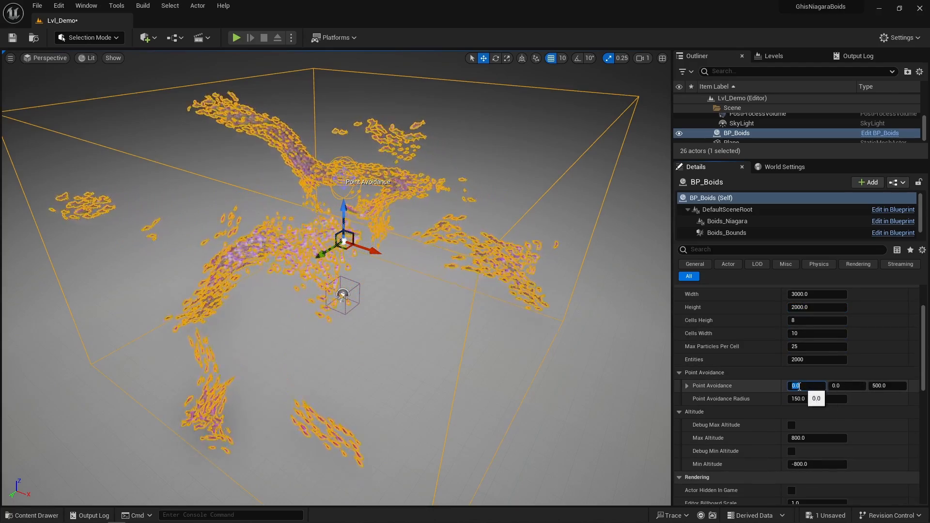
type("620.0")
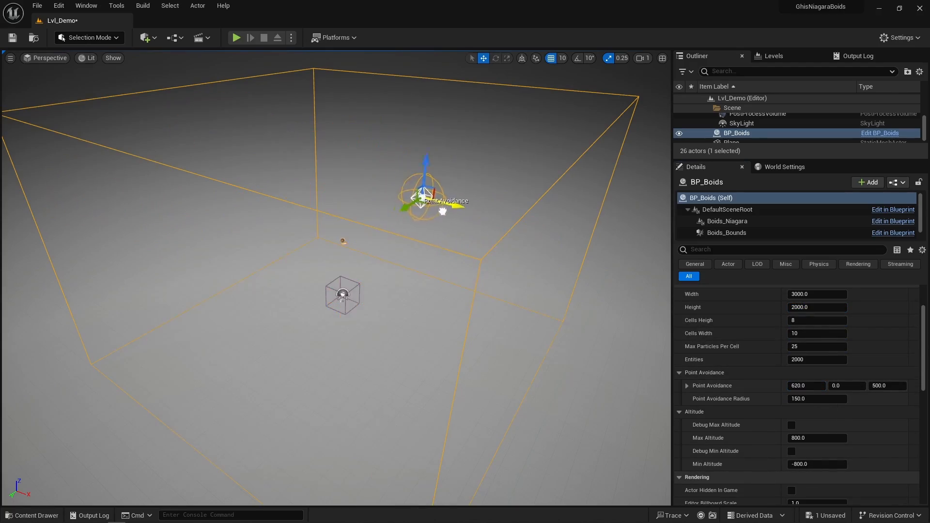
type("800.0")
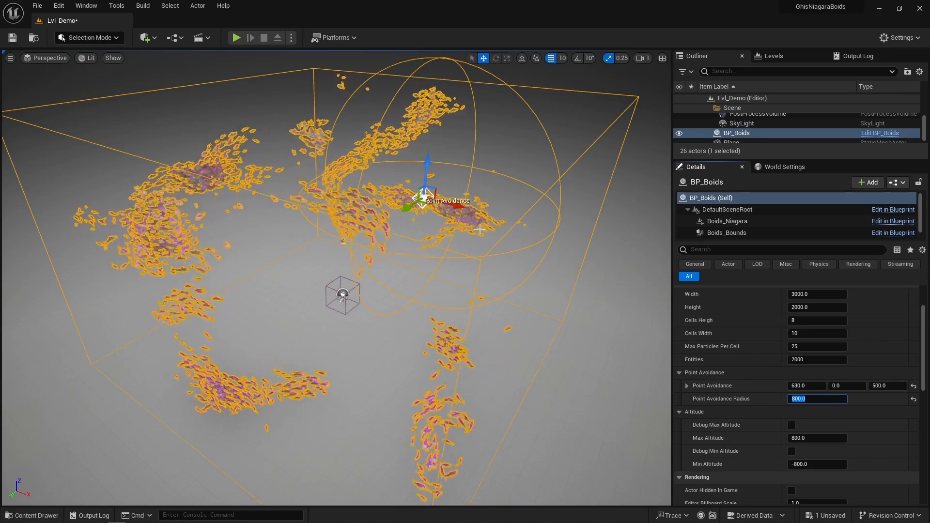
left_click(791, 410)
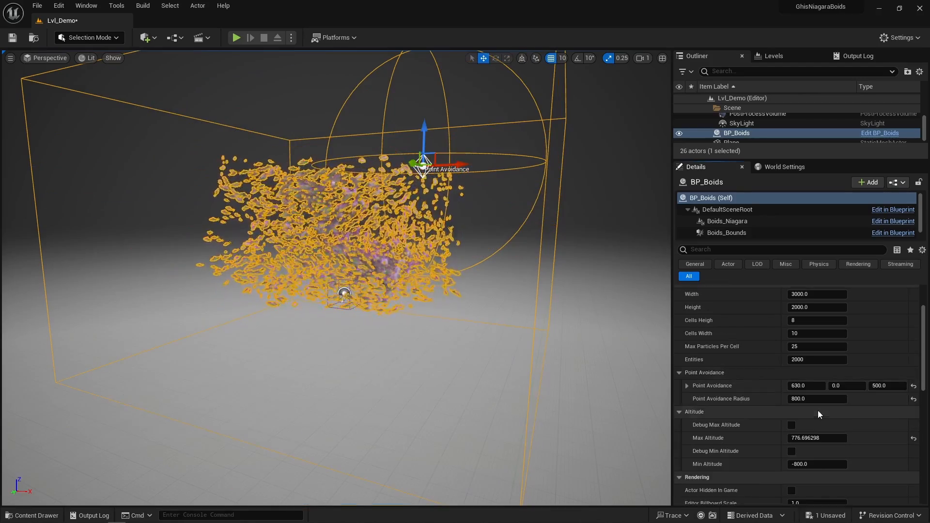
left_click(710, 198)
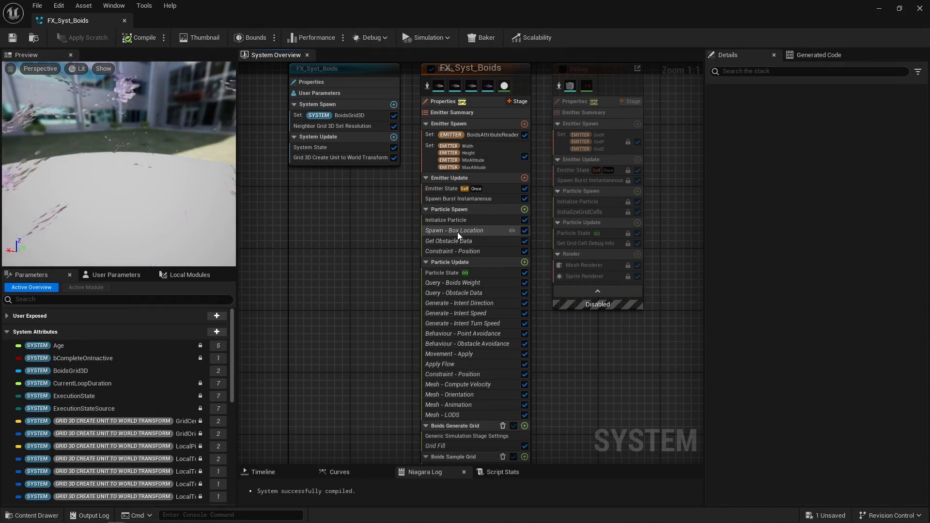
- Review Spawn - Box Location and Get Obstacle Data, then disable bounds in Constraint - Position
left_click(455, 230)
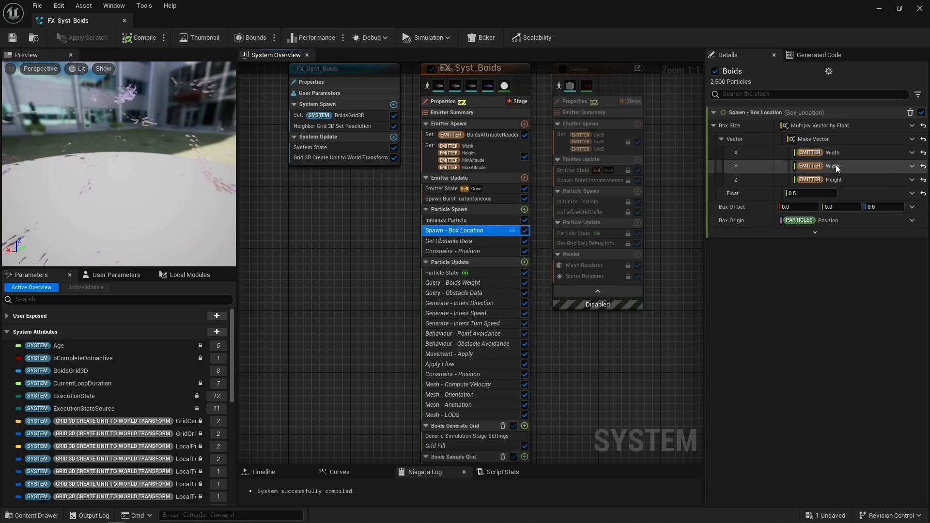
left_click(809, 193)
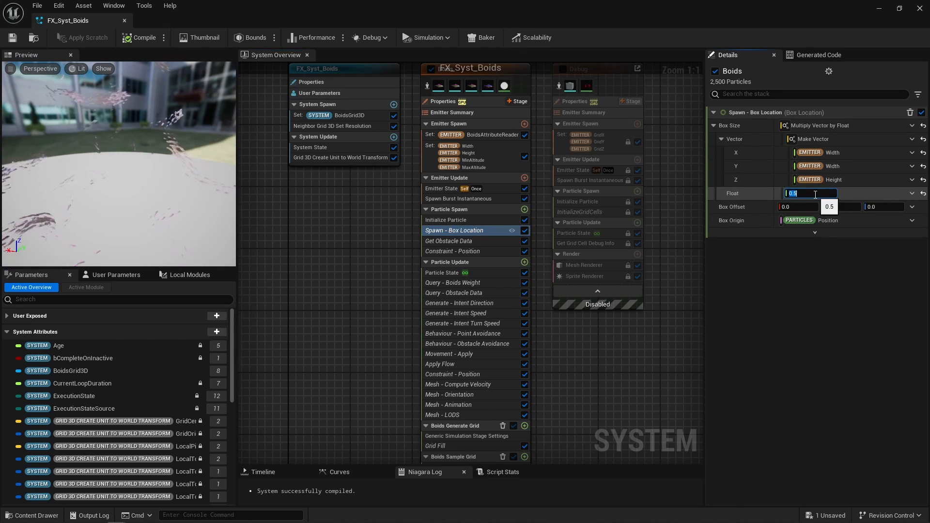
left_click(449, 240)
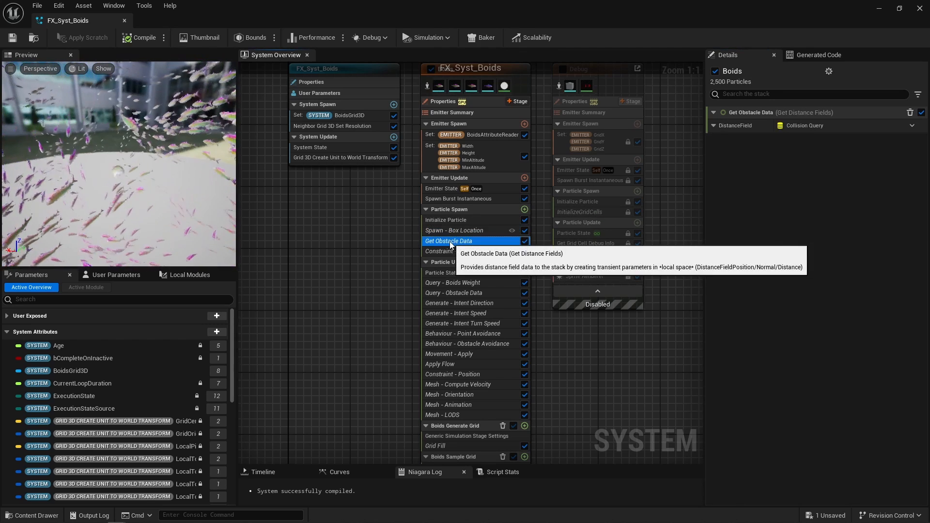
left_click(454, 251)
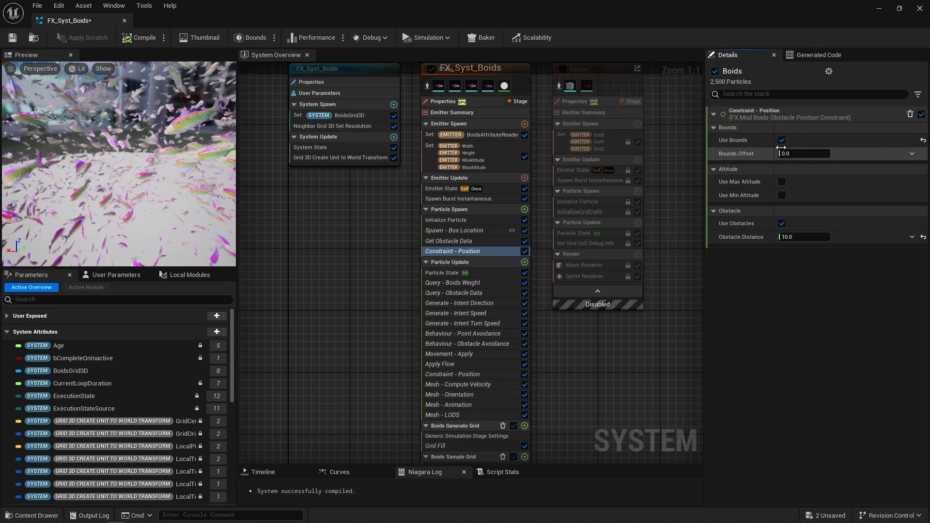
left_click(782, 140)
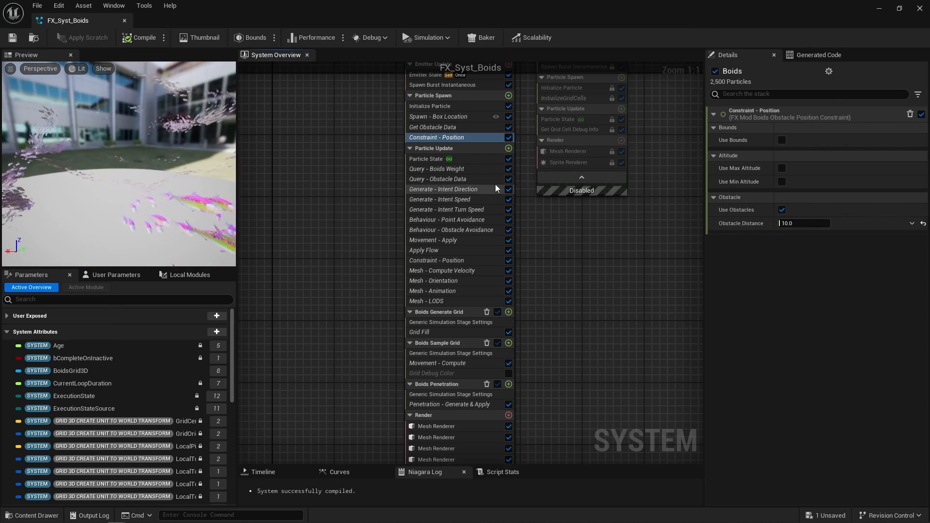
- Review Query - Boids Weight and Point Avoidance, ending on Boids Weight (weight 1.0, offset 100)
left_click(436, 169)
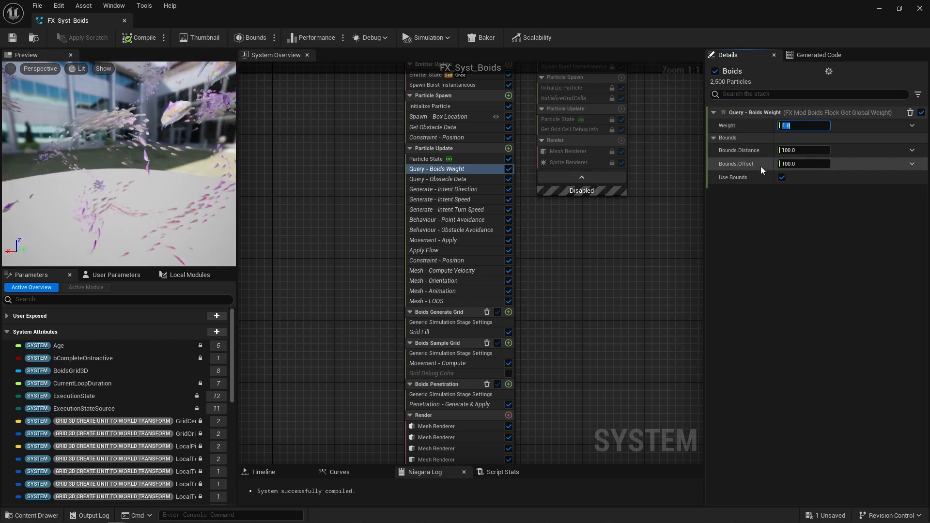
left_click(451, 229)
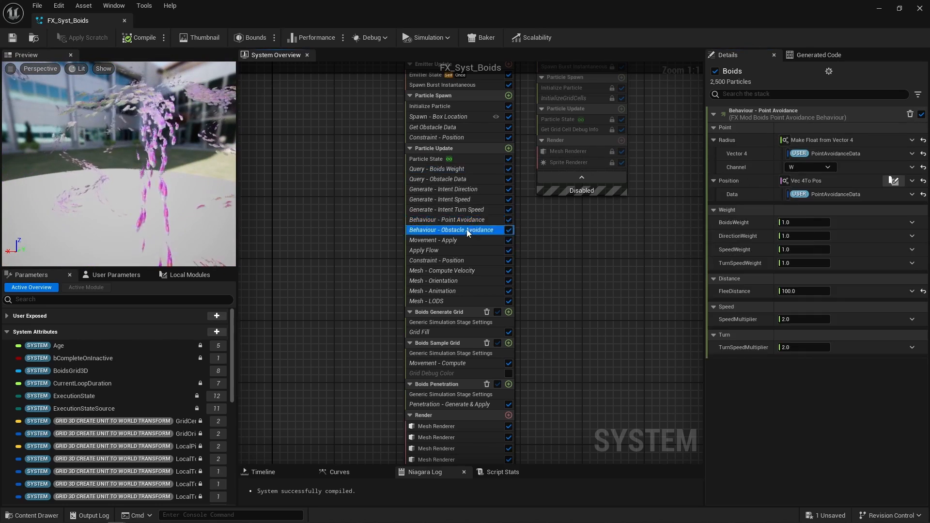
left_click(436, 169)
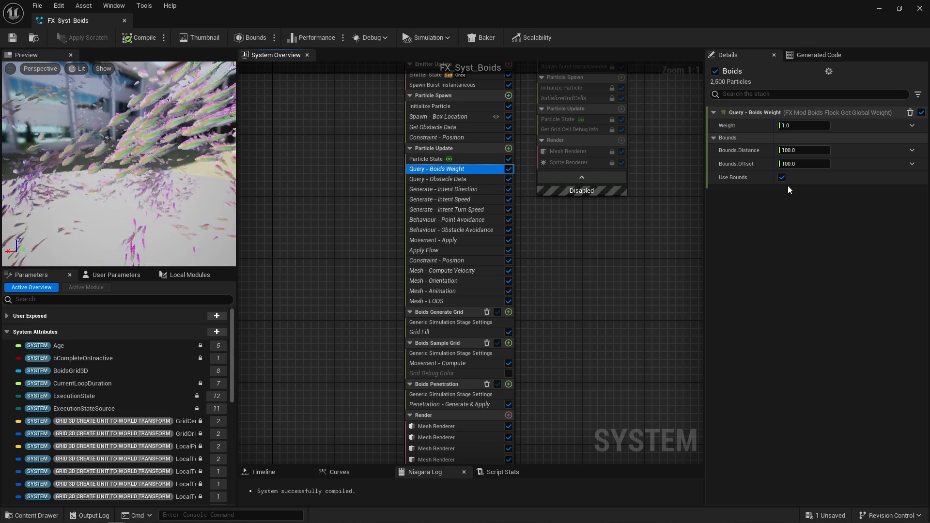
left_click(444, 189)
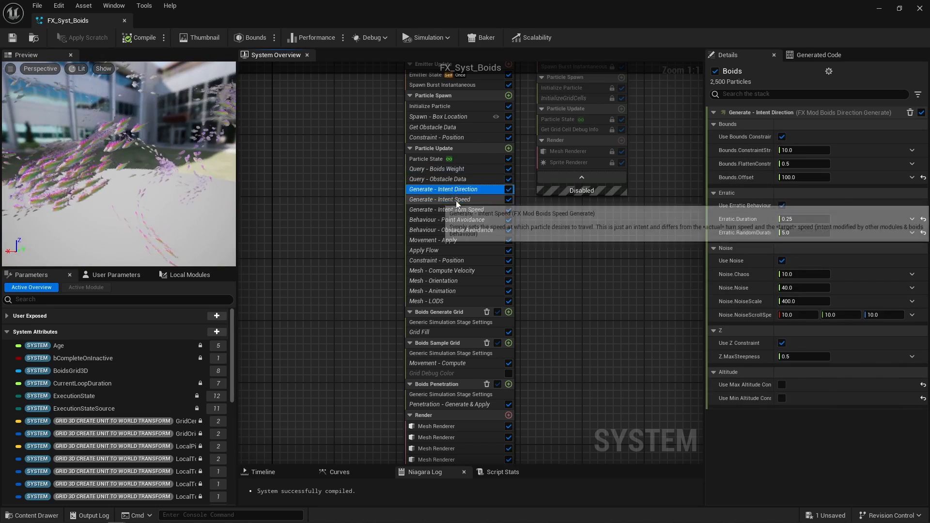
left_click(446, 210)
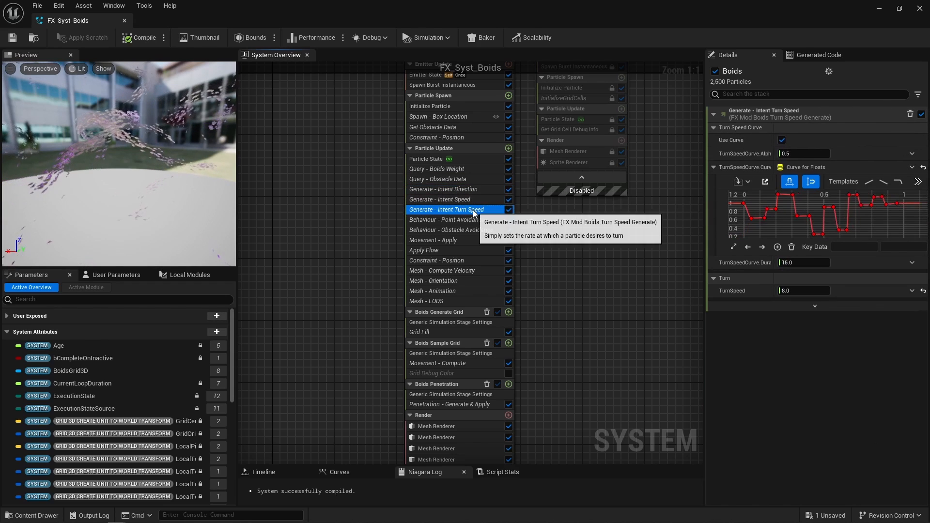
mouse_move(455, 192)
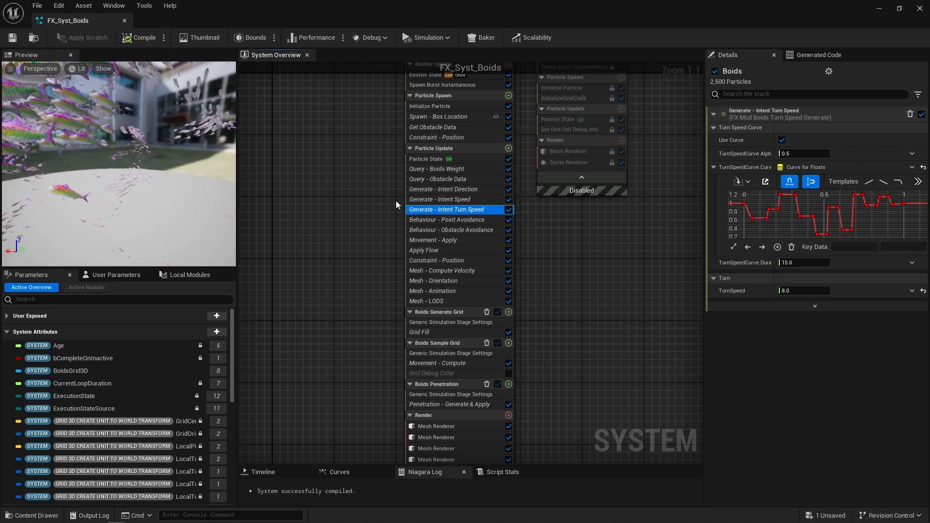
left_click(437, 169)
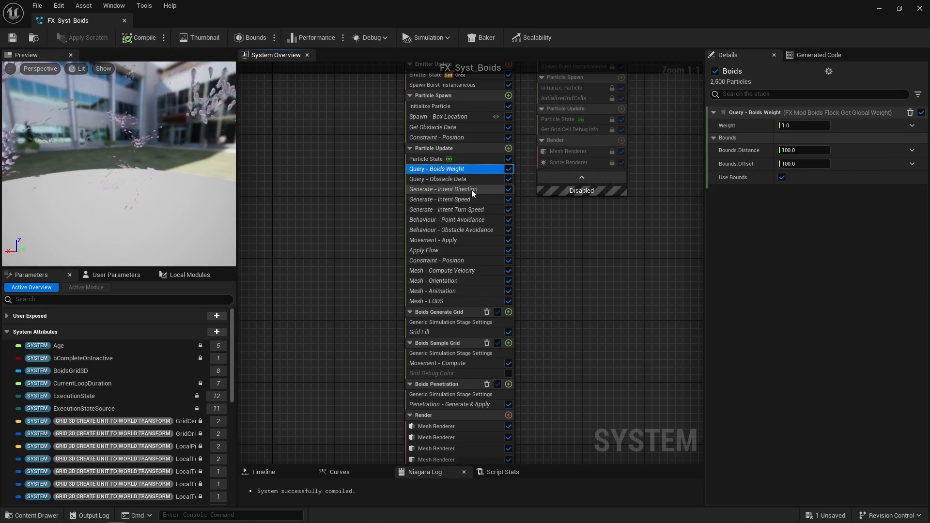
left_click(442, 188)
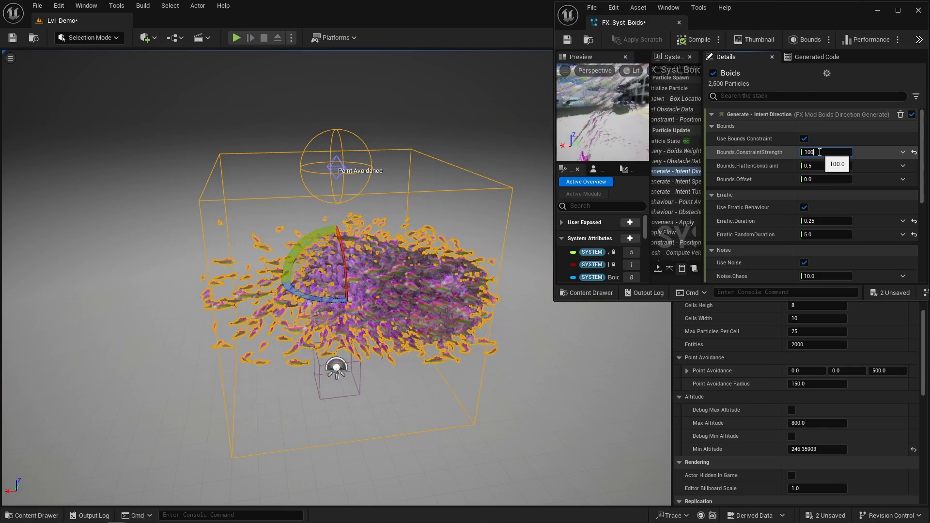
- Enter 8 for Intent Direction bounds constraint strength and 200 for bounds offset
type("8.0")
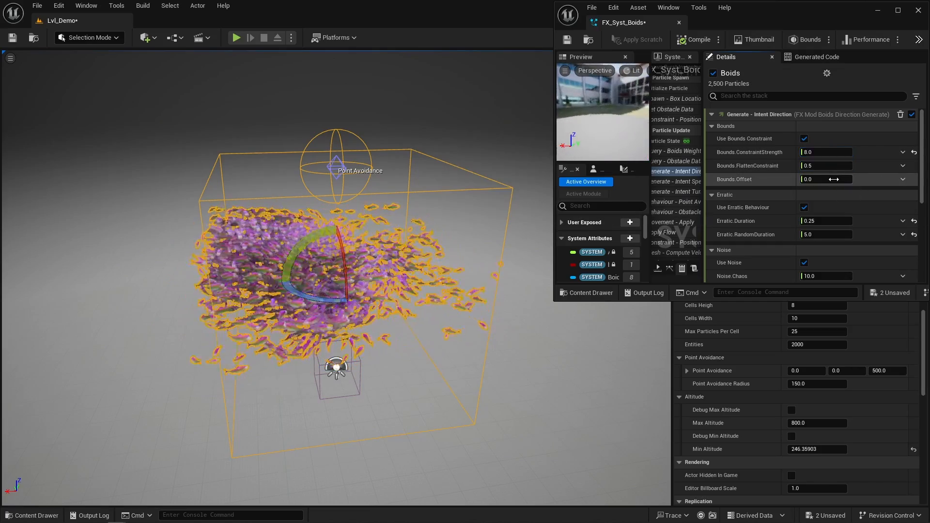
type("200")
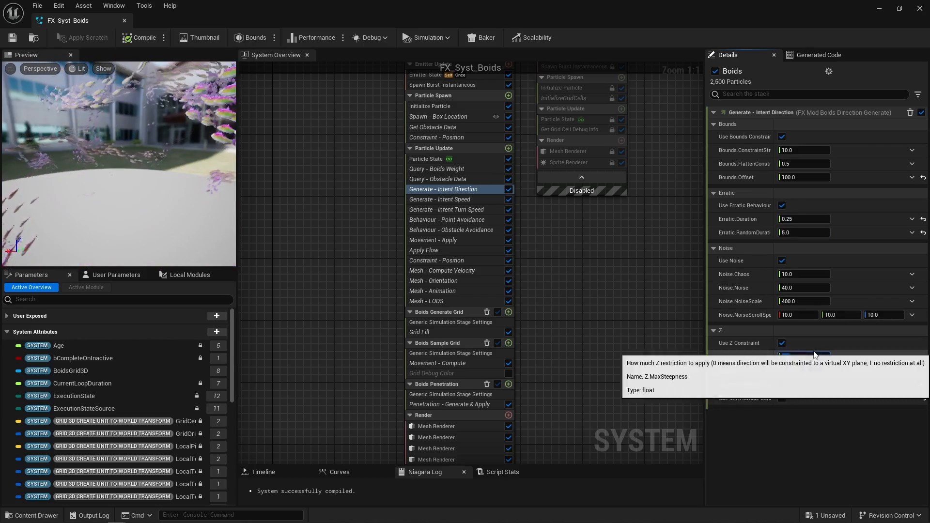
- Check the Z max steepness value and enable Use Max Altitude Constraint in Intent Direction
left_click(804, 357)
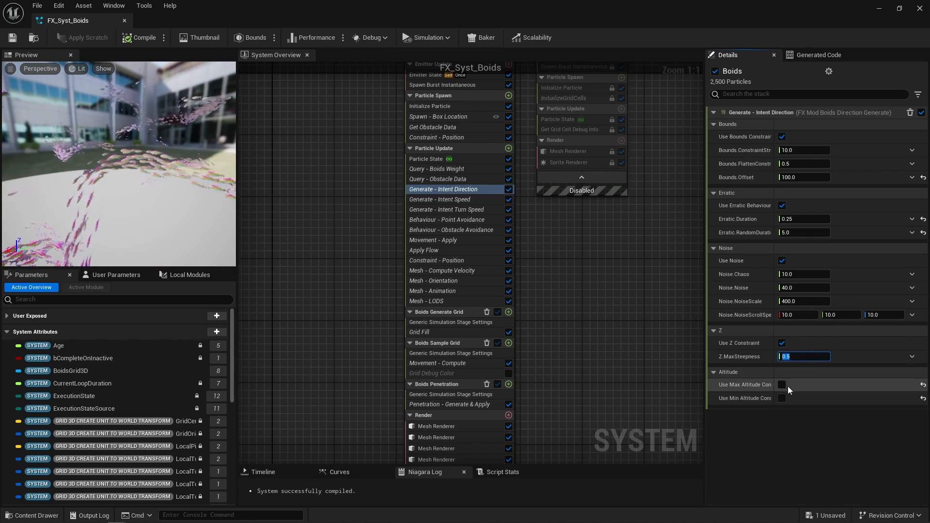
left_click(782, 384)
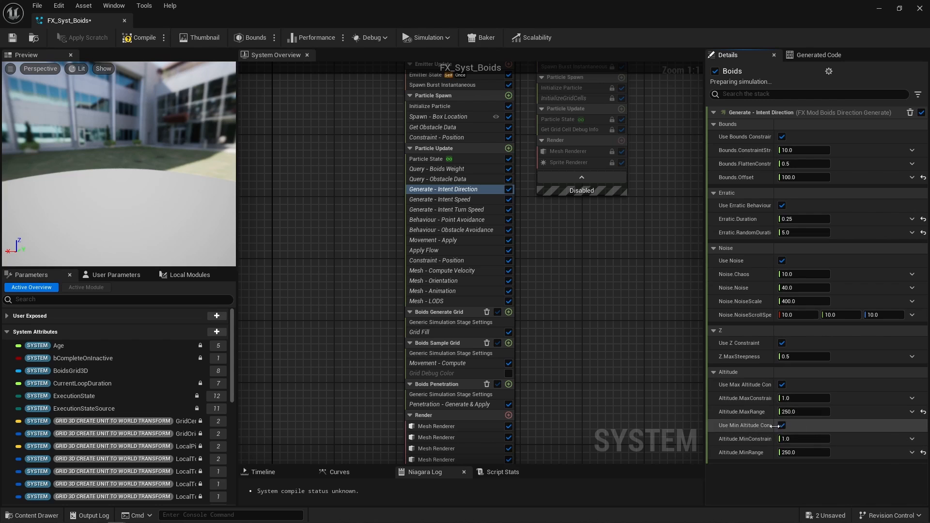
mouse_move(782, 426)
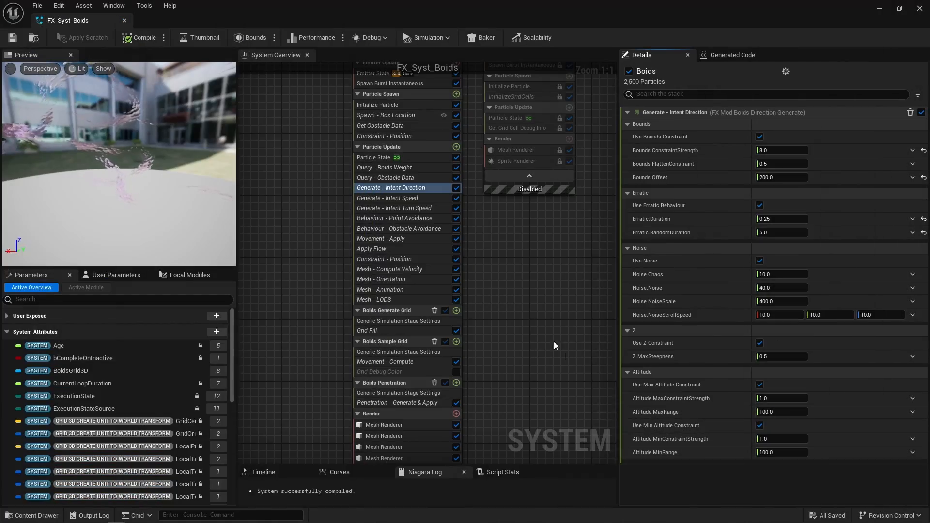
- Review Intent Speed burst settings and try base speeds 100 and 500, settling on 300
left_click(387, 198)
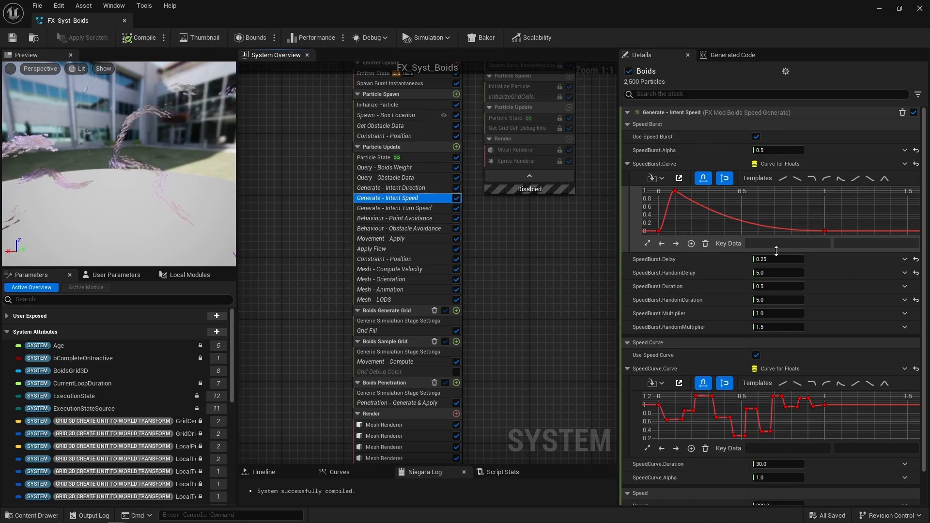
left_click(777, 273)
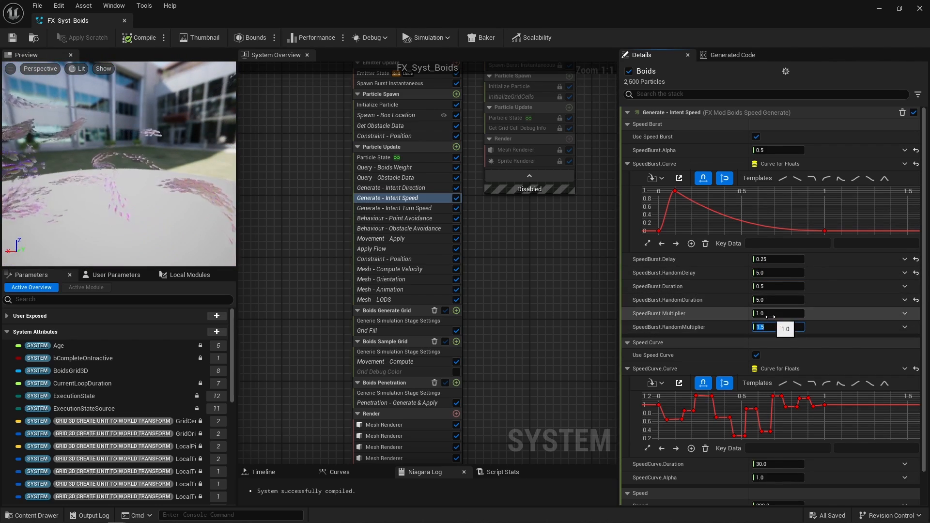
scroll("down", 3)
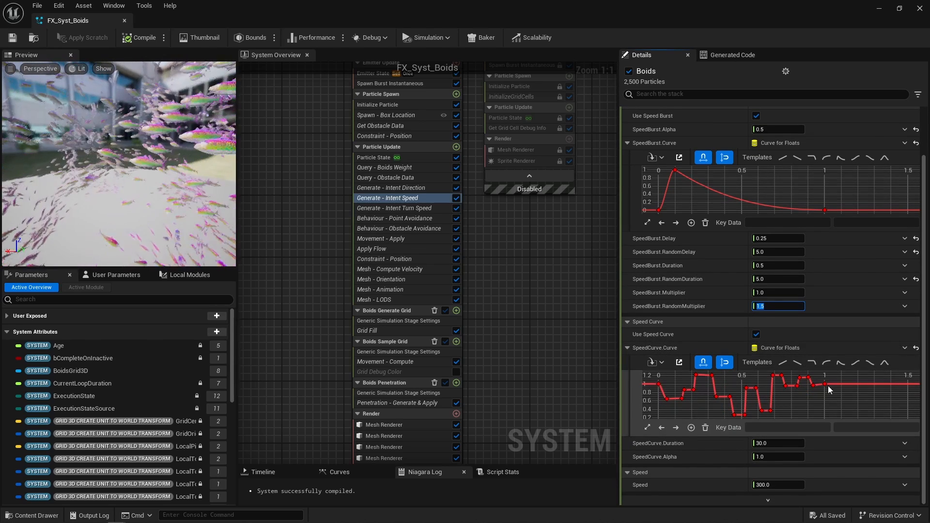
mouse_move(829, 389)
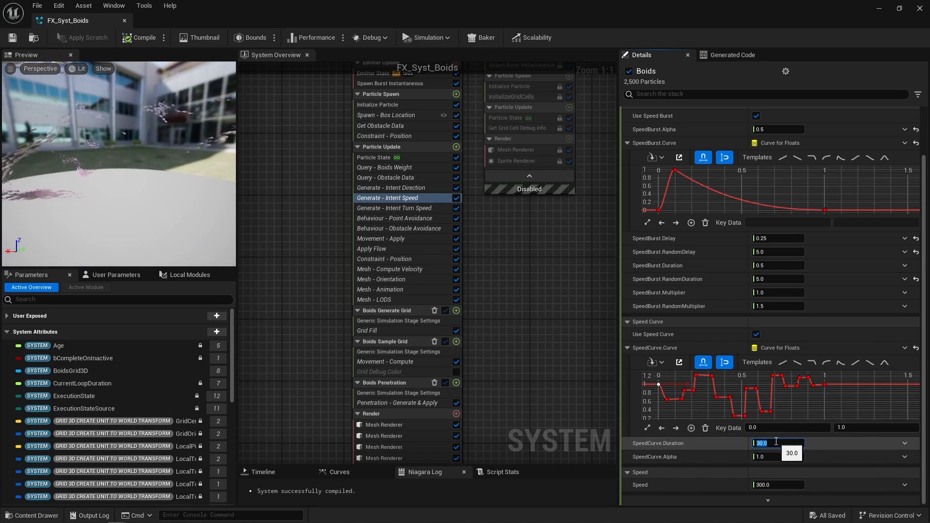
left_click(777, 484)
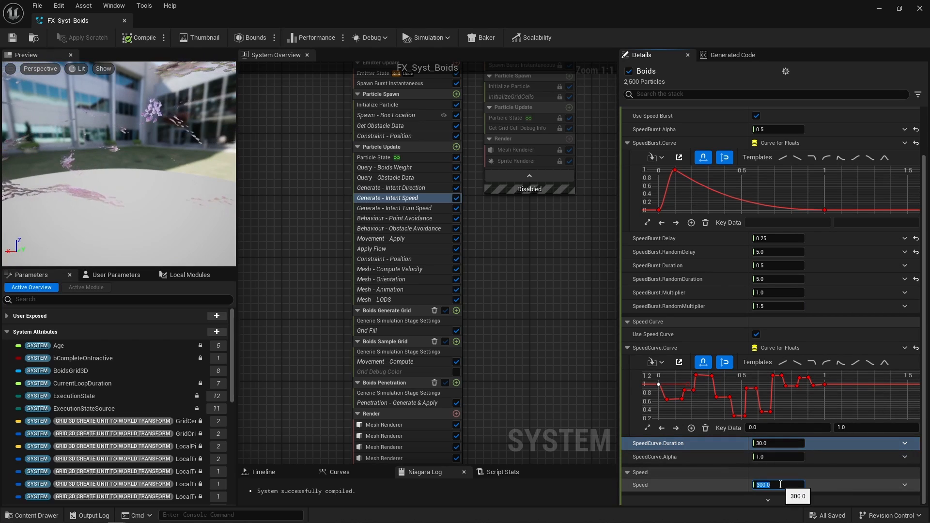
type("100")
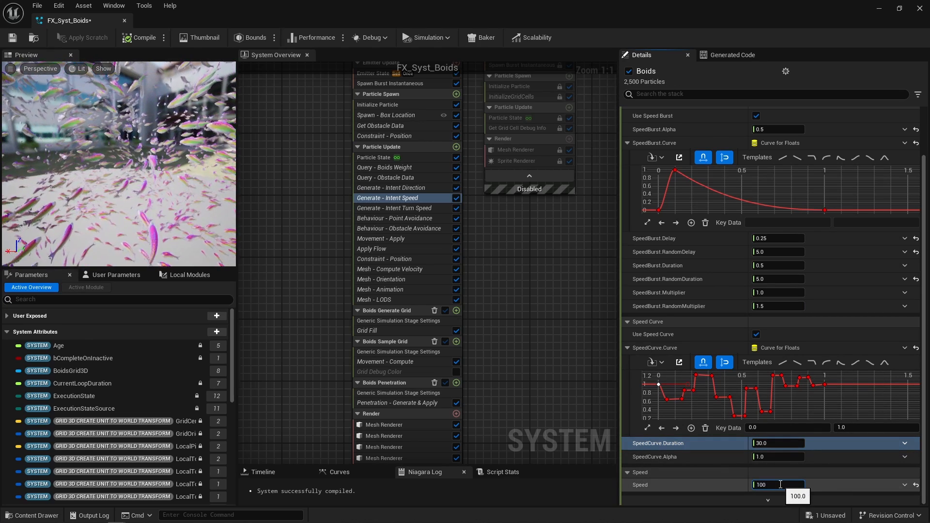
type("500")
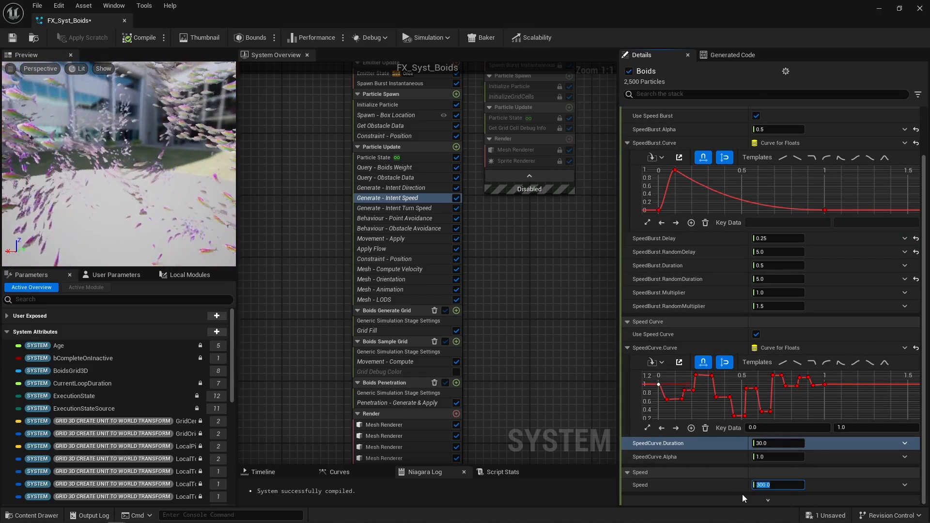
left_click(393, 208)
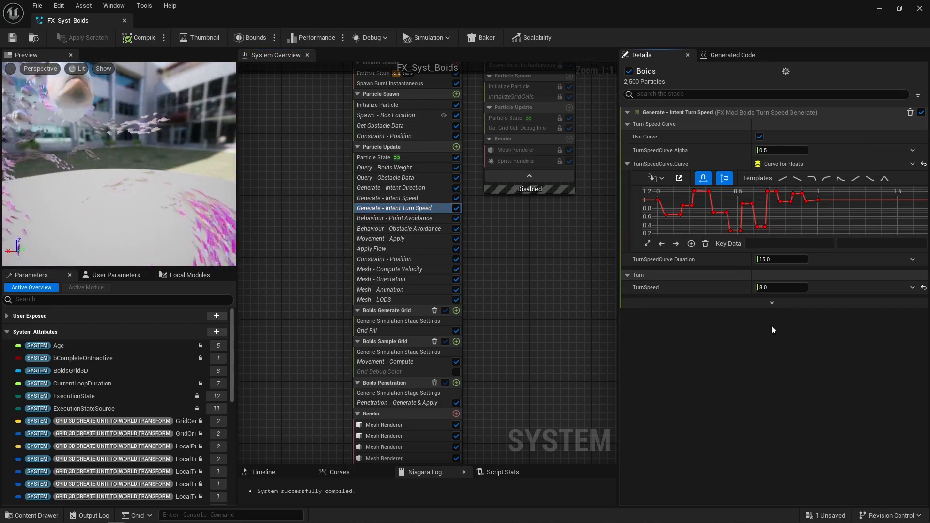
- Review Point Avoidance SpeedMultiplier and BoidsWeight, then show Obstacle Avoidance's settings
left_click(398, 218)
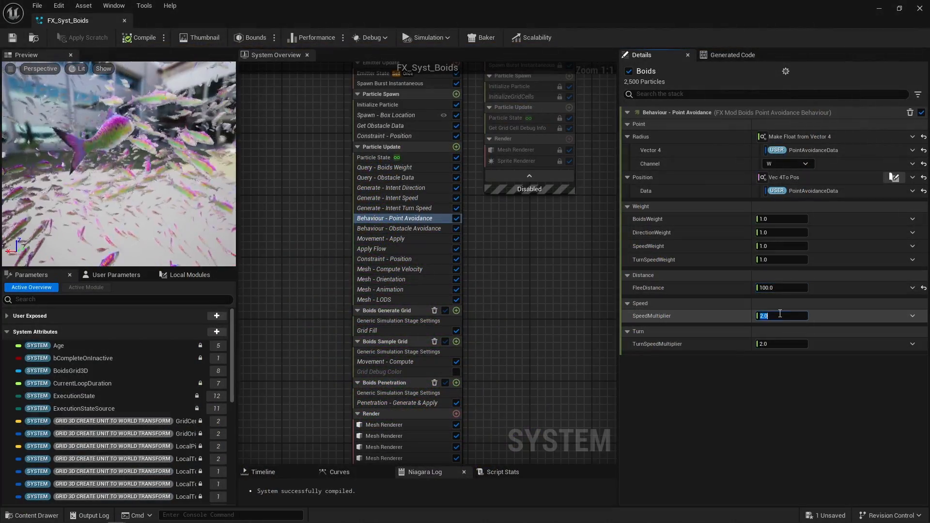
left_click(780, 344)
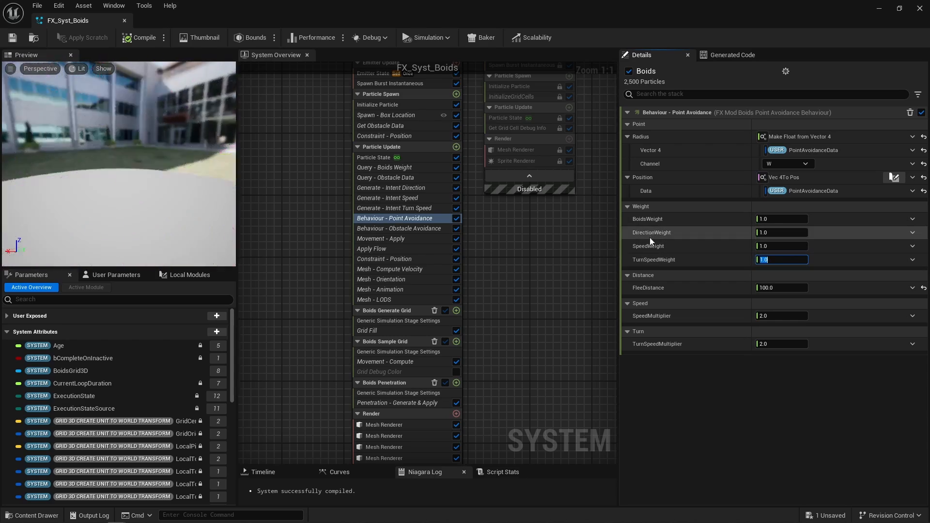
mouse_move(648, 246)
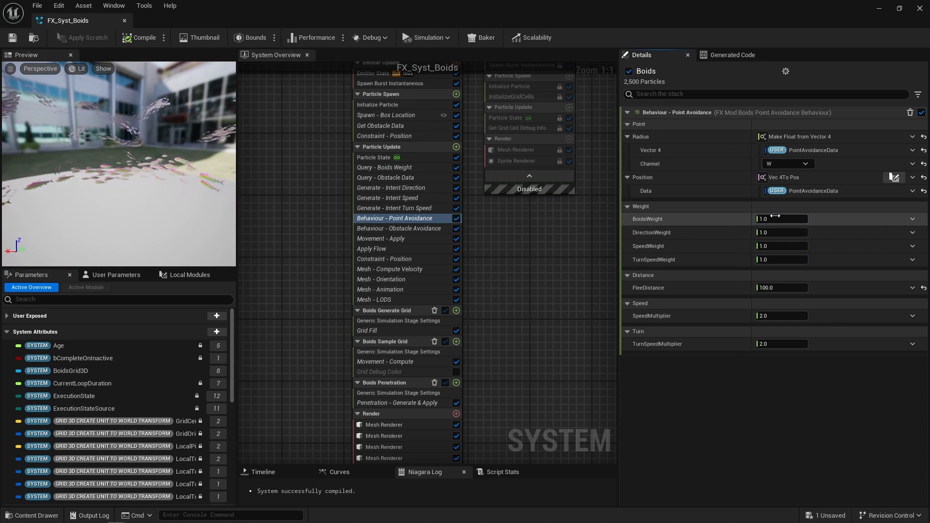
left_click(780, 218)
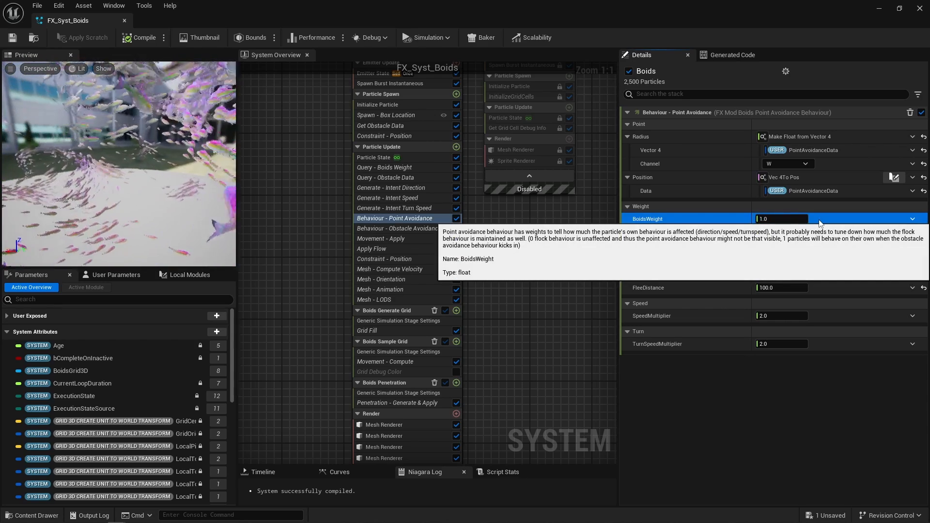
left_click(399, 228)
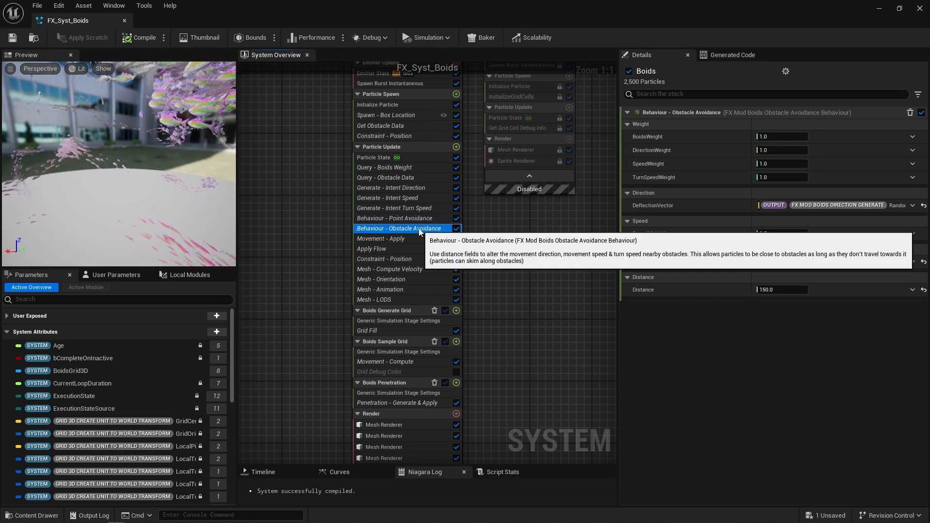
mouse_move(684, 211)
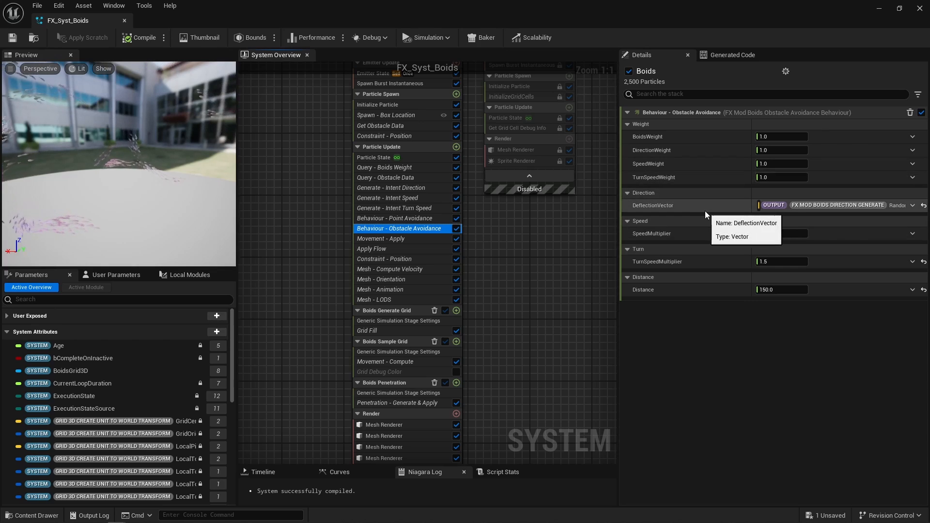
- Show Movement - Apply and then the module below it in Particle Update
left_click(381, 238)
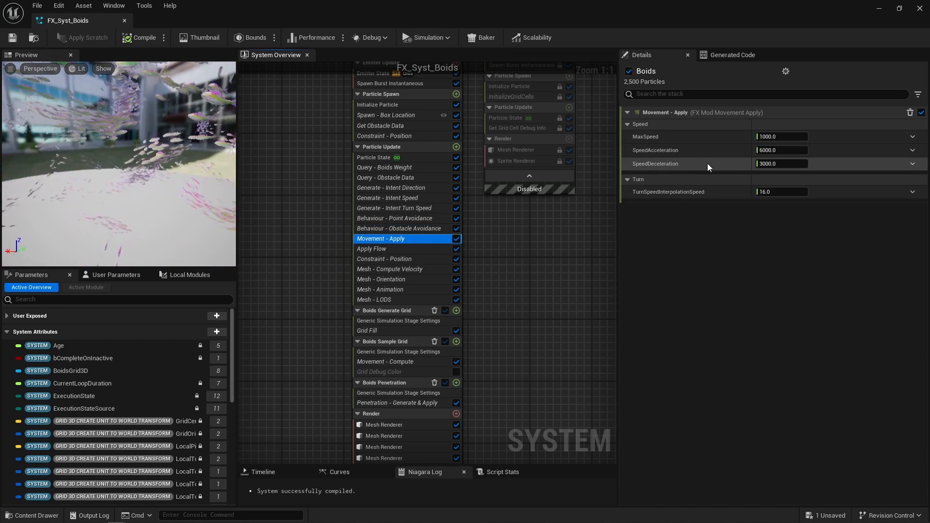
mouse_move(660, 192)
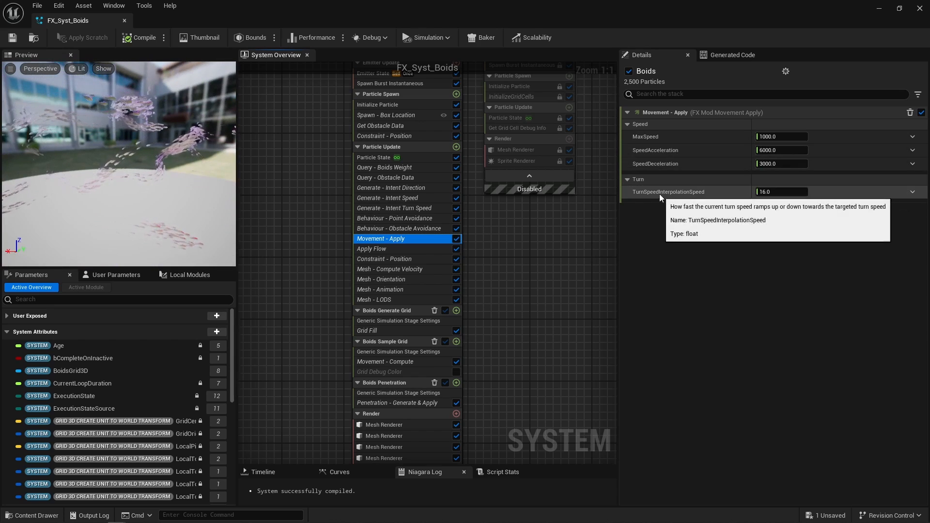
mouse_move(706, 192)
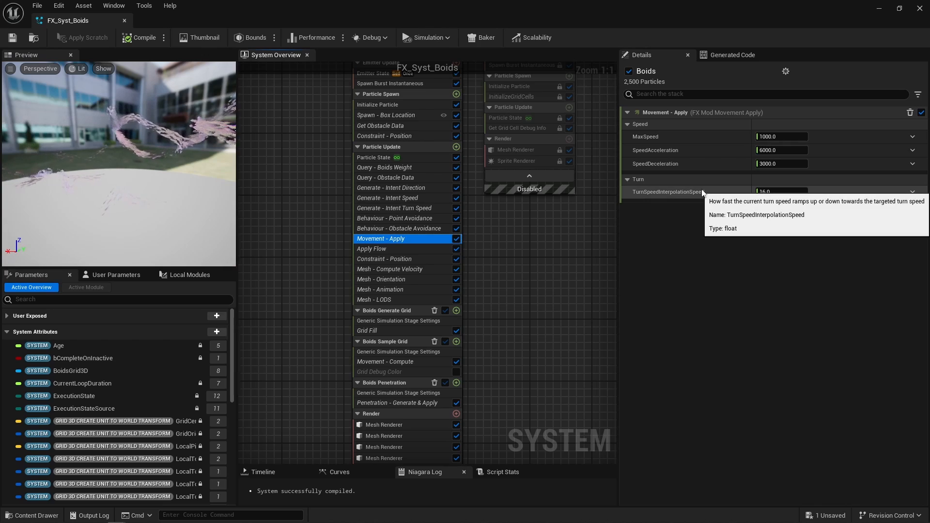
left_click(371, 248)
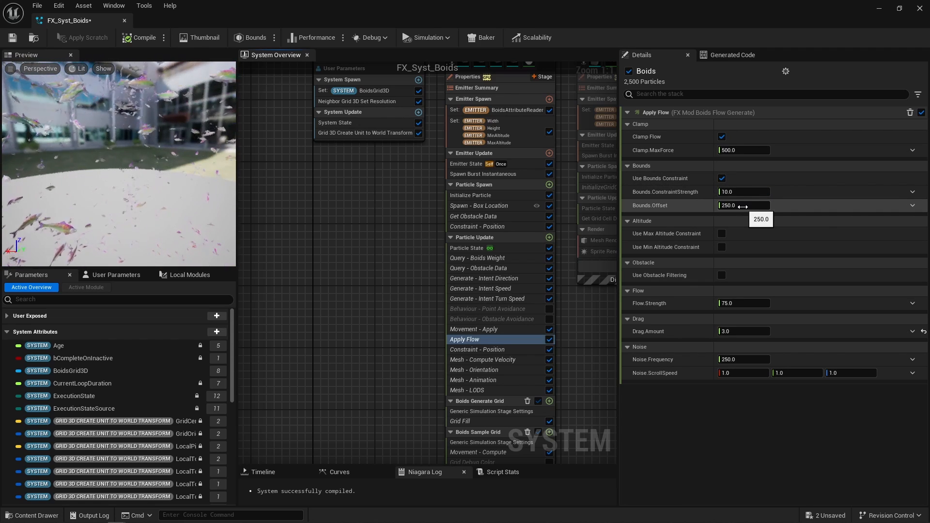
- Tick Apply Flow's altitude constraint checkbox
left_click(722, 233)
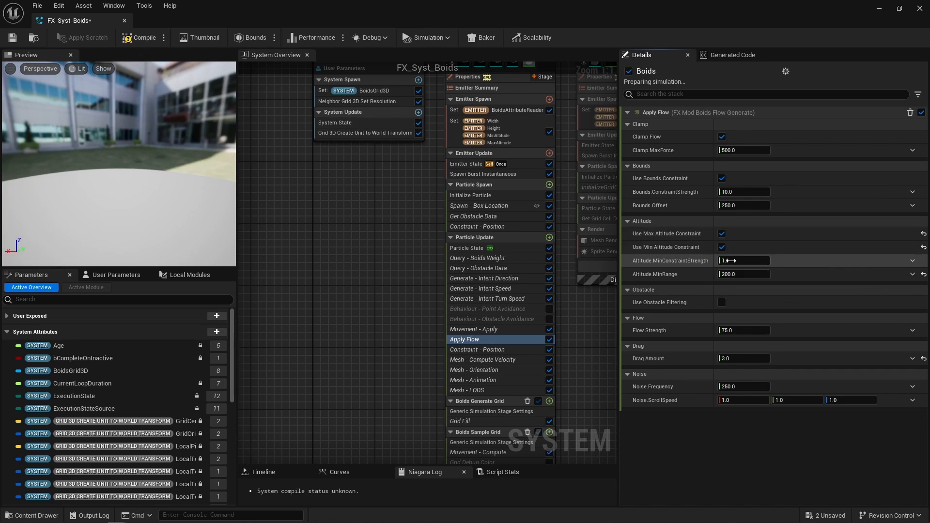
mouse_move(722, 303)
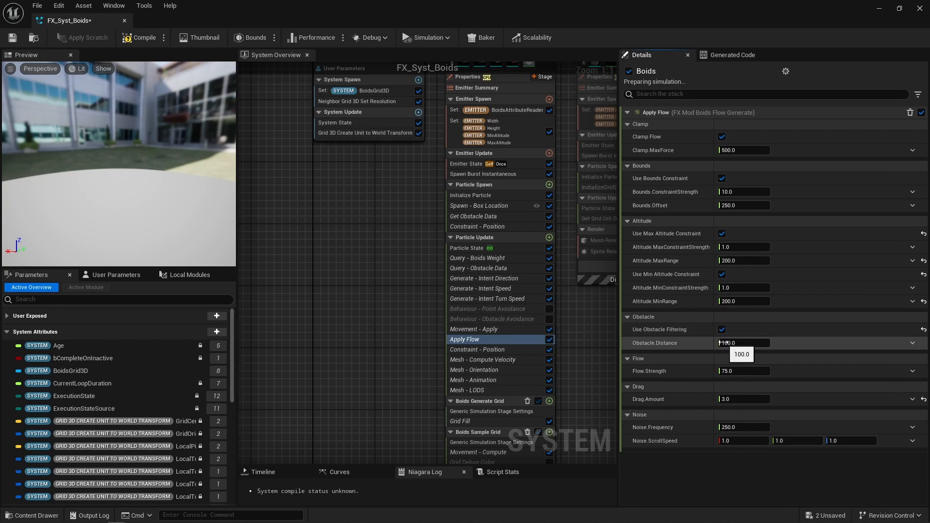
- Move from Constraint - Position to Mesh - Orientation to review its MaxClimb and MinClimb values
left_click(477, 349)
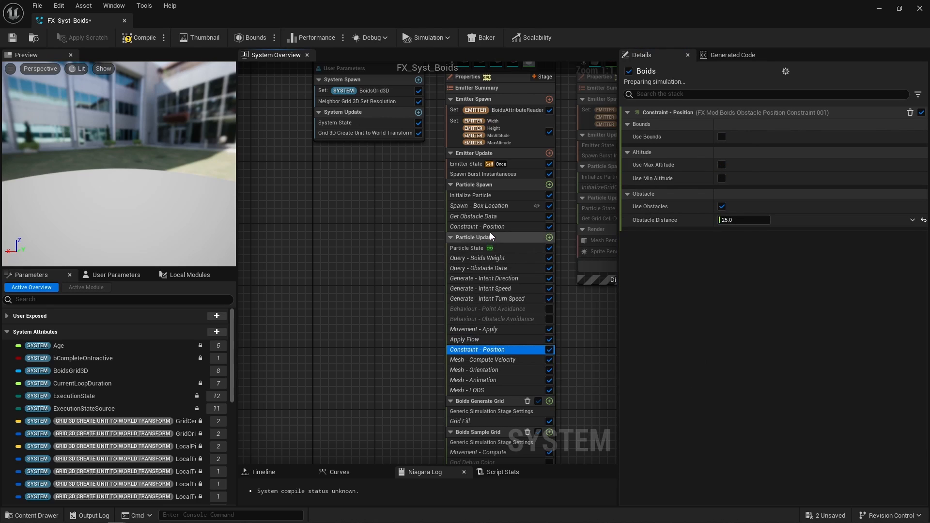
mouse_move(476, 349)
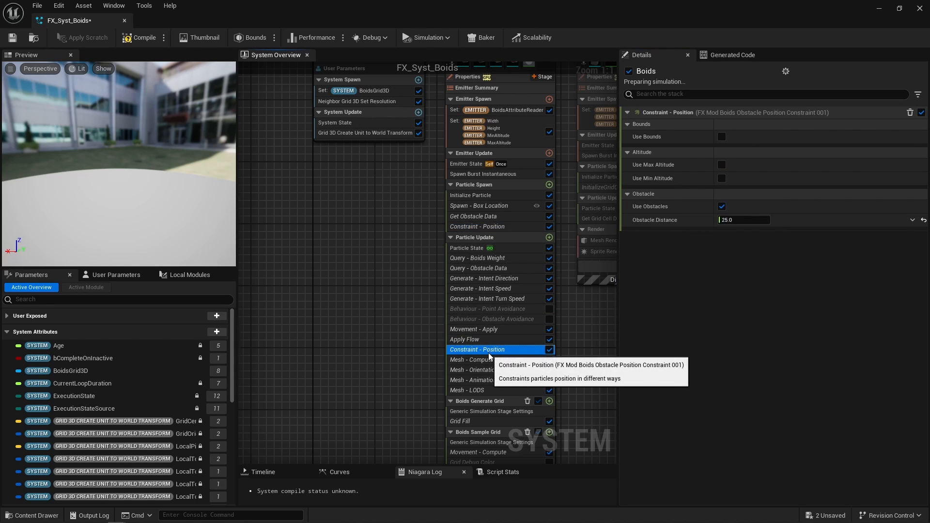
left_click(475, 369)
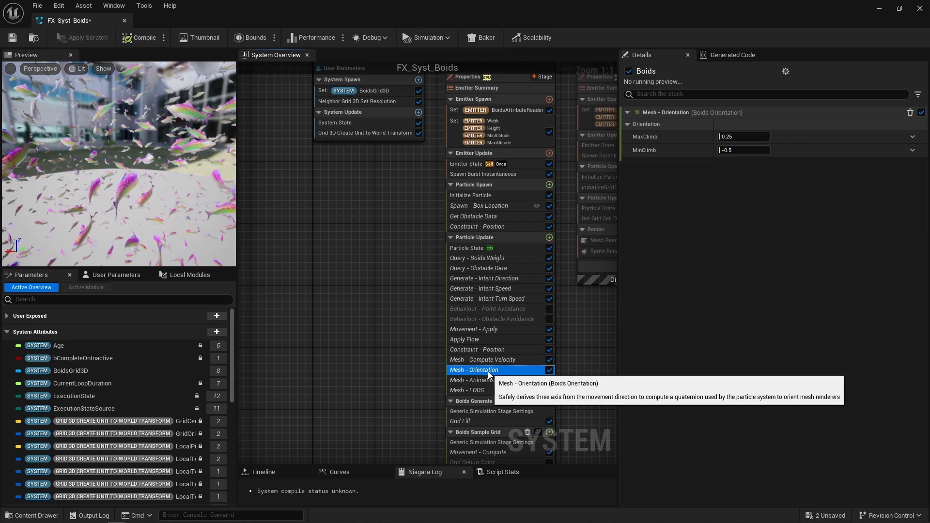
left_click(145, 38)
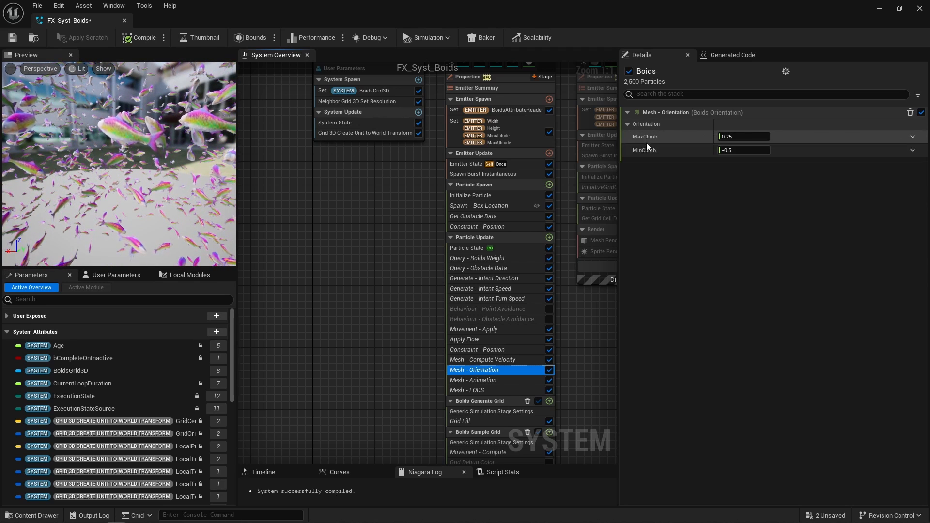
left_click(473, 380)
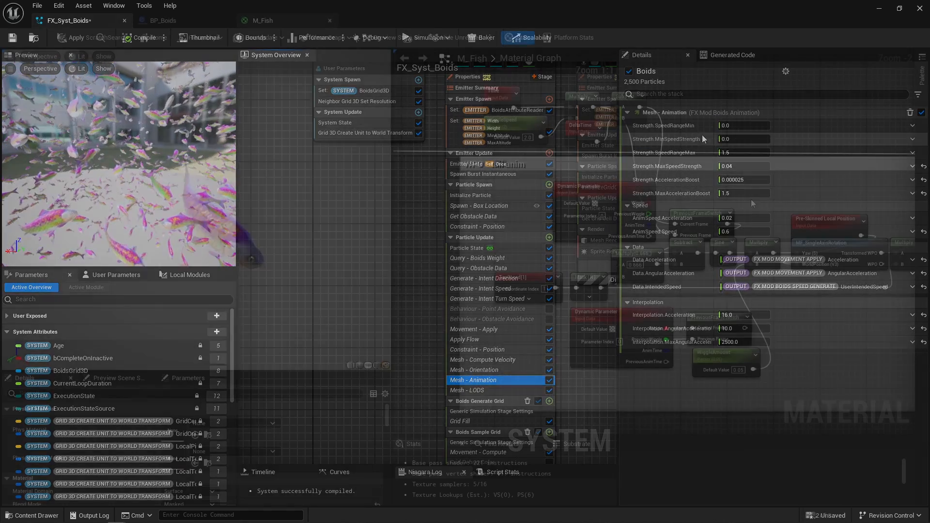
- Inspect the M_Fish WiggleSpeed and Bend parameter nodes, entering a 4.0 value
left_click(261, 21)
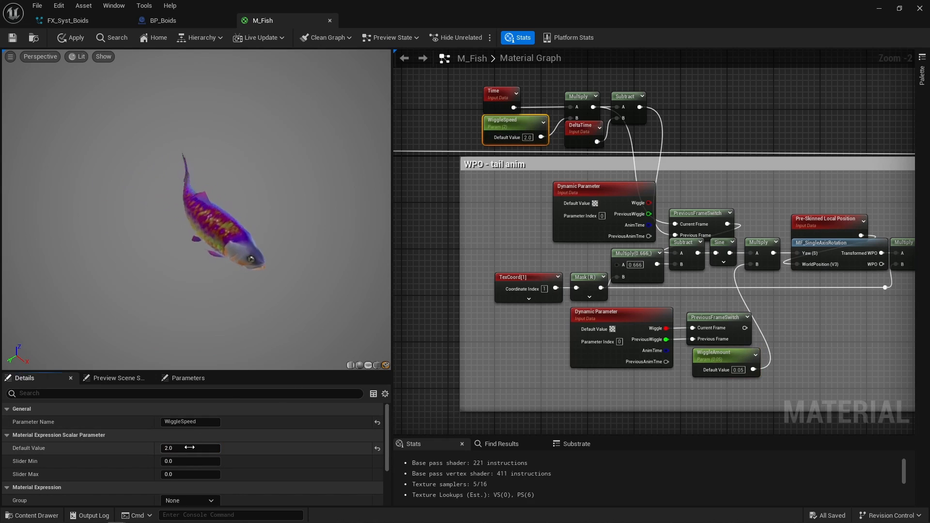
type("4.0")
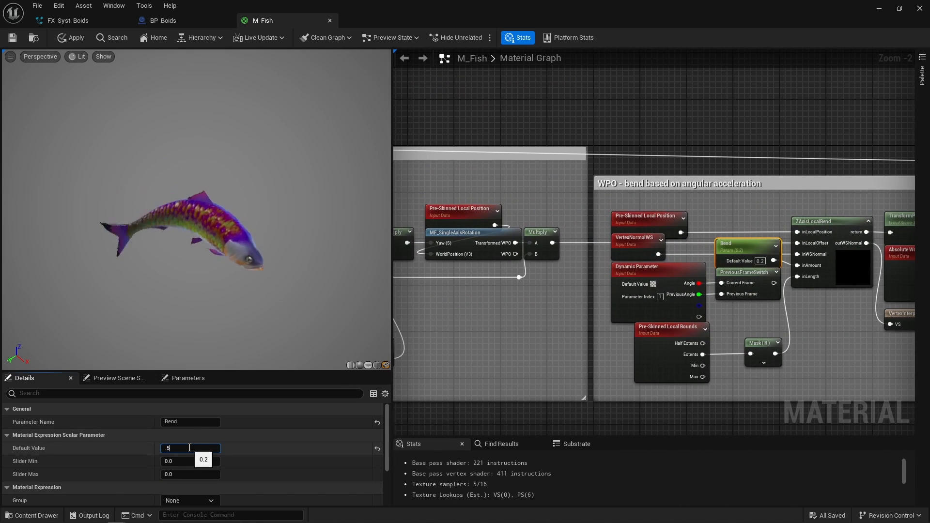
left_click(67, 20)
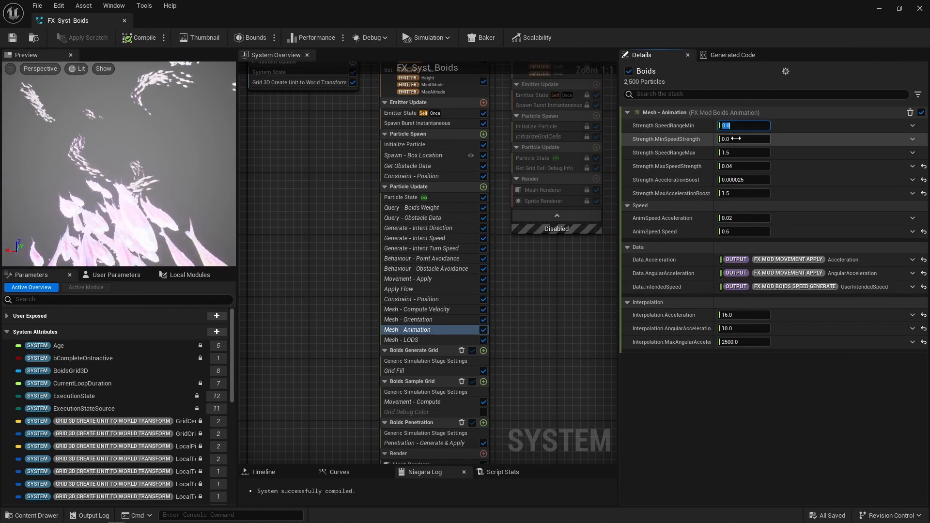
- Review Mesh - Animation's SpeedRangeMin, SpeedRangeMax, MaxSpeedStrength and MaxAccelerationBoost fields
left_click(744, 139)
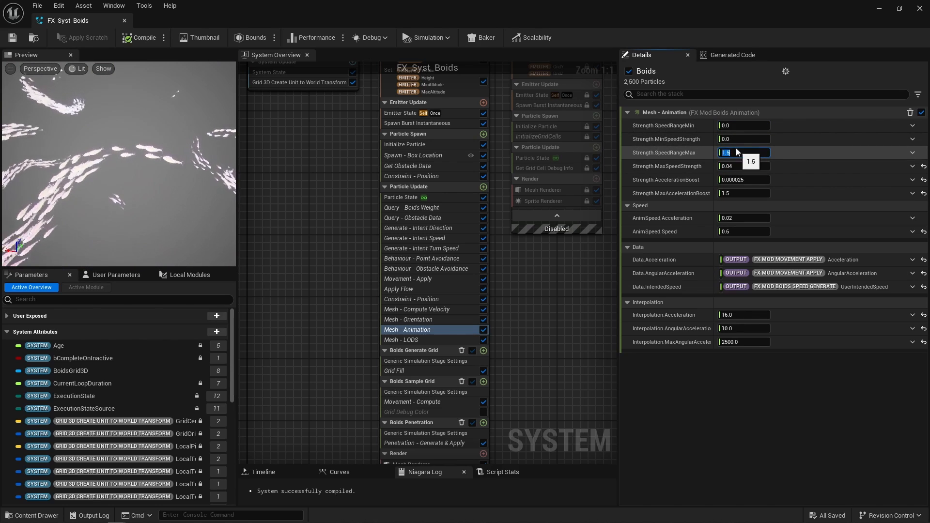
left_click(743, 166)
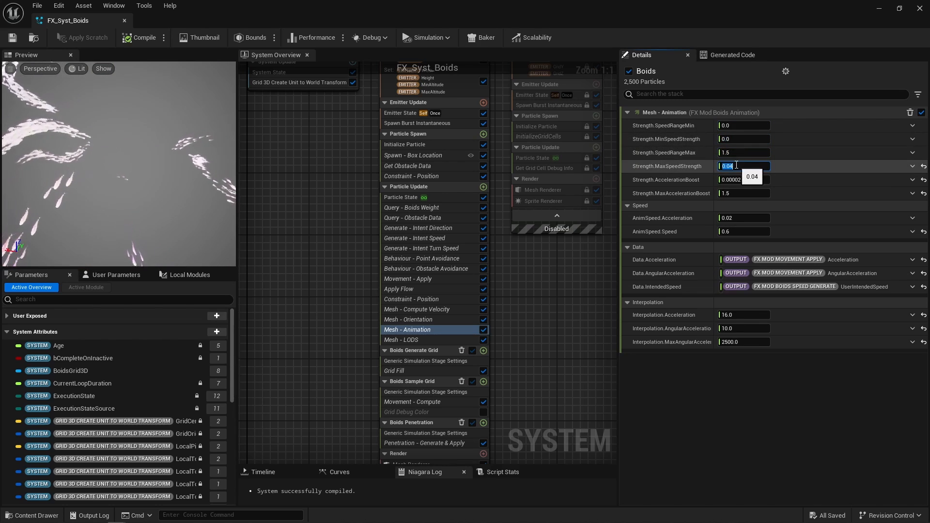
left_click(743, 180)
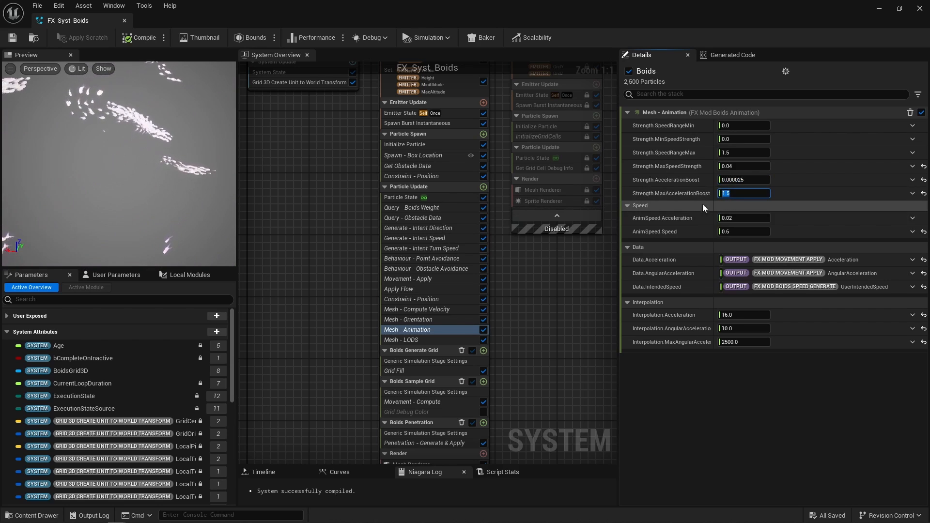
left_click(743, 231)
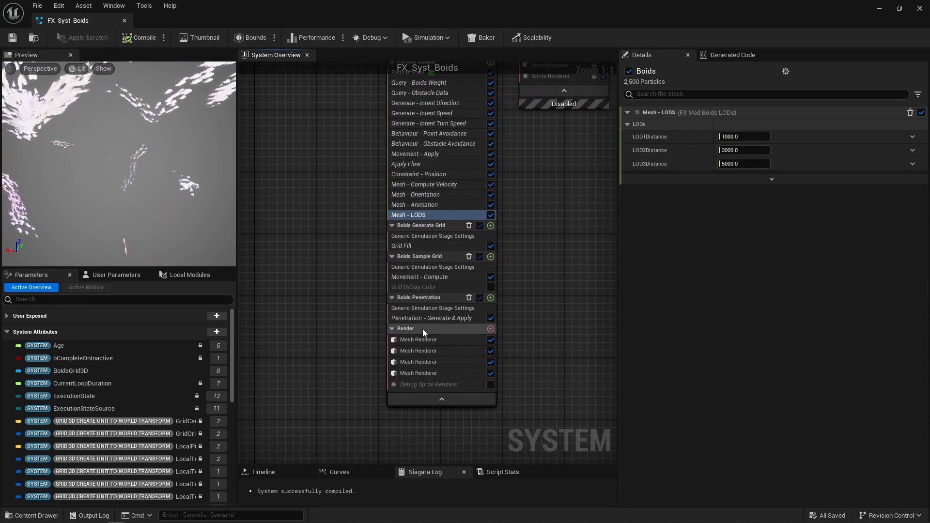
- View the fourth mesh renderer using SM_Fish_LOD3 from distance 5000, then Movement - Compute
left_click(418, 372)
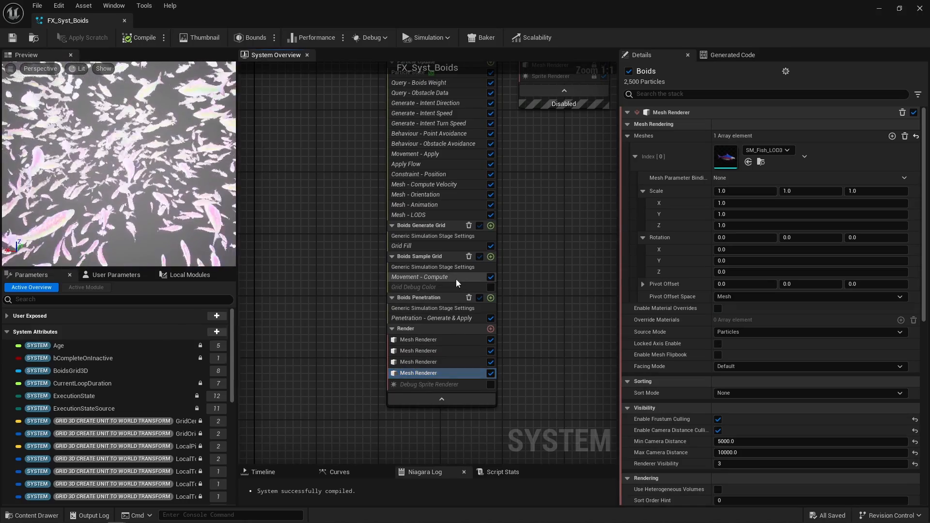
left_click(419, 277)
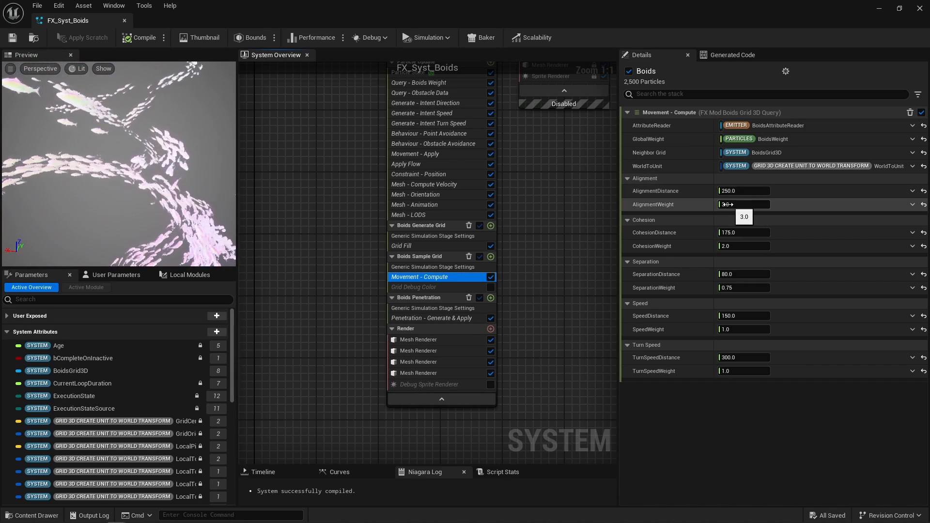
mouse_move(727, 191)
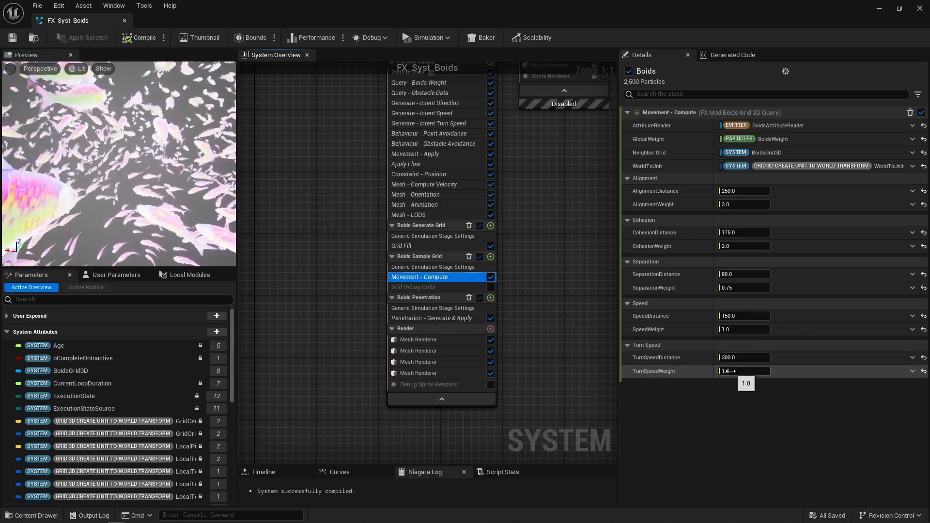
- Set Movement - Compute's AlignmentWeight to 3.0, leaving turn speed weight at 1.0
left_click(743, 204)
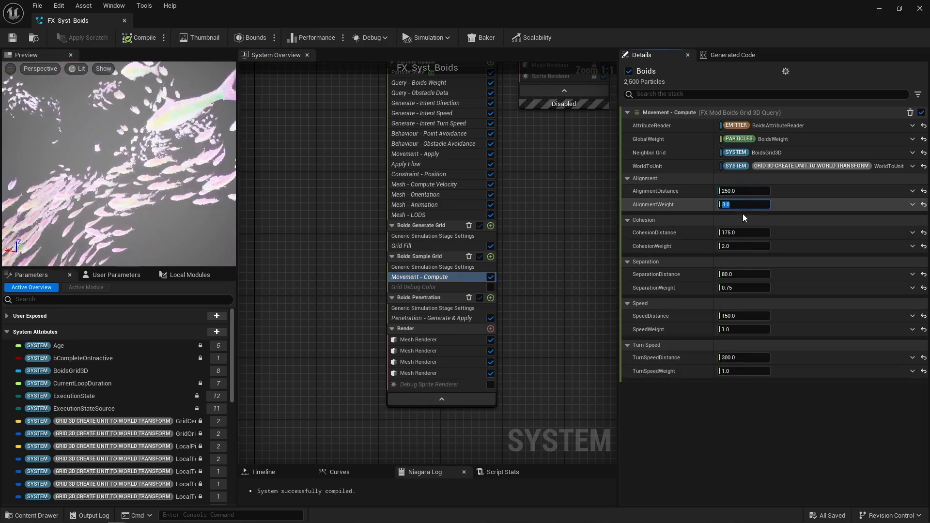